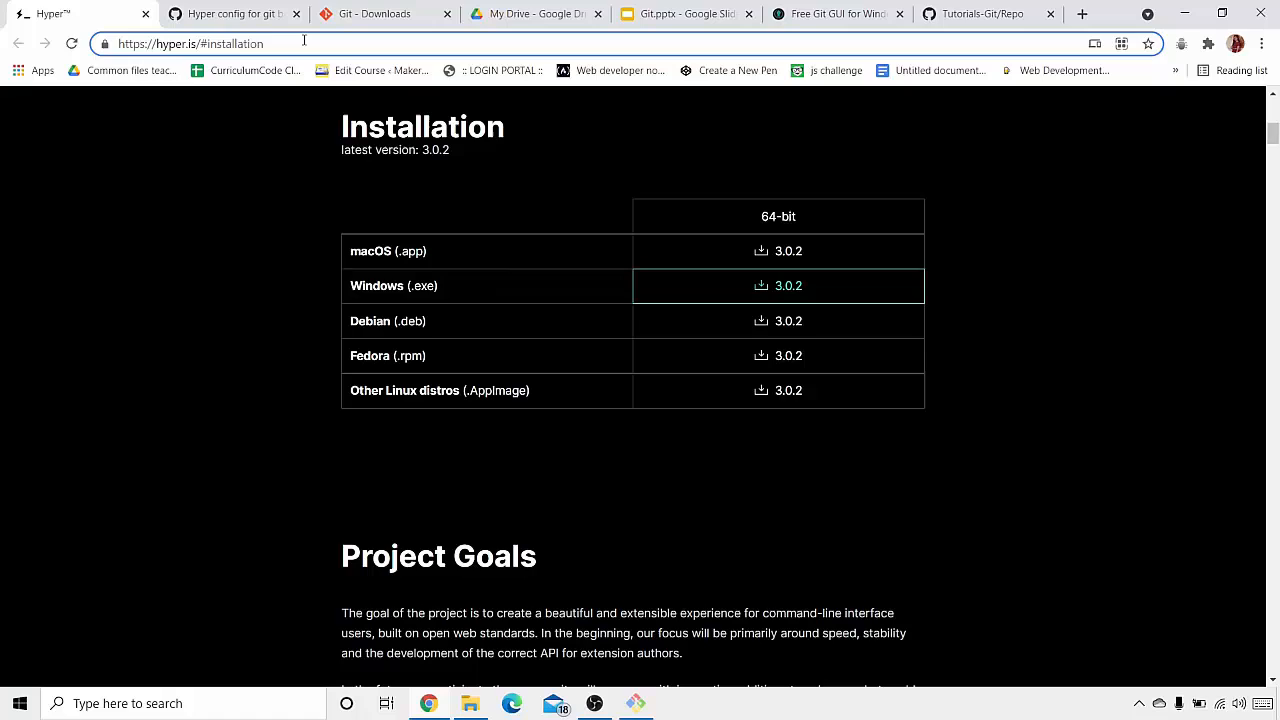
{"action": "mouse_move", "coordinate": [356, 520]}
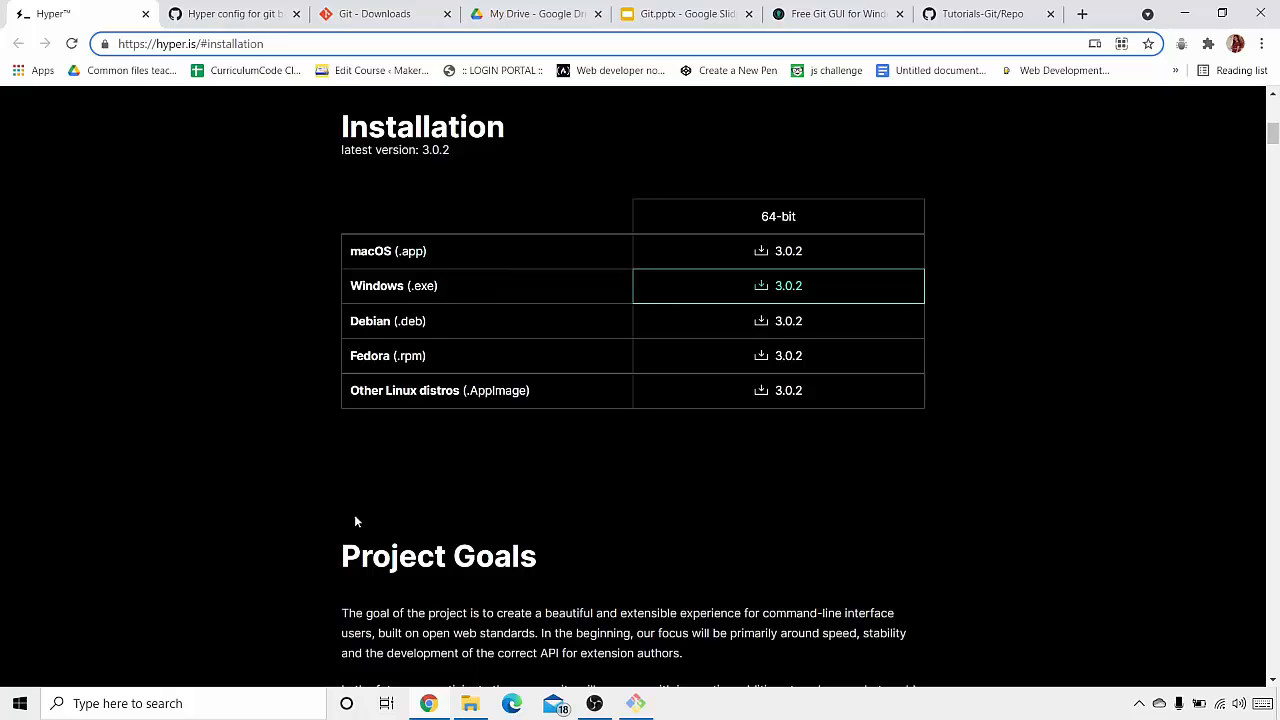
{"action": "mouse_move", "coordinate": [444, 256]}
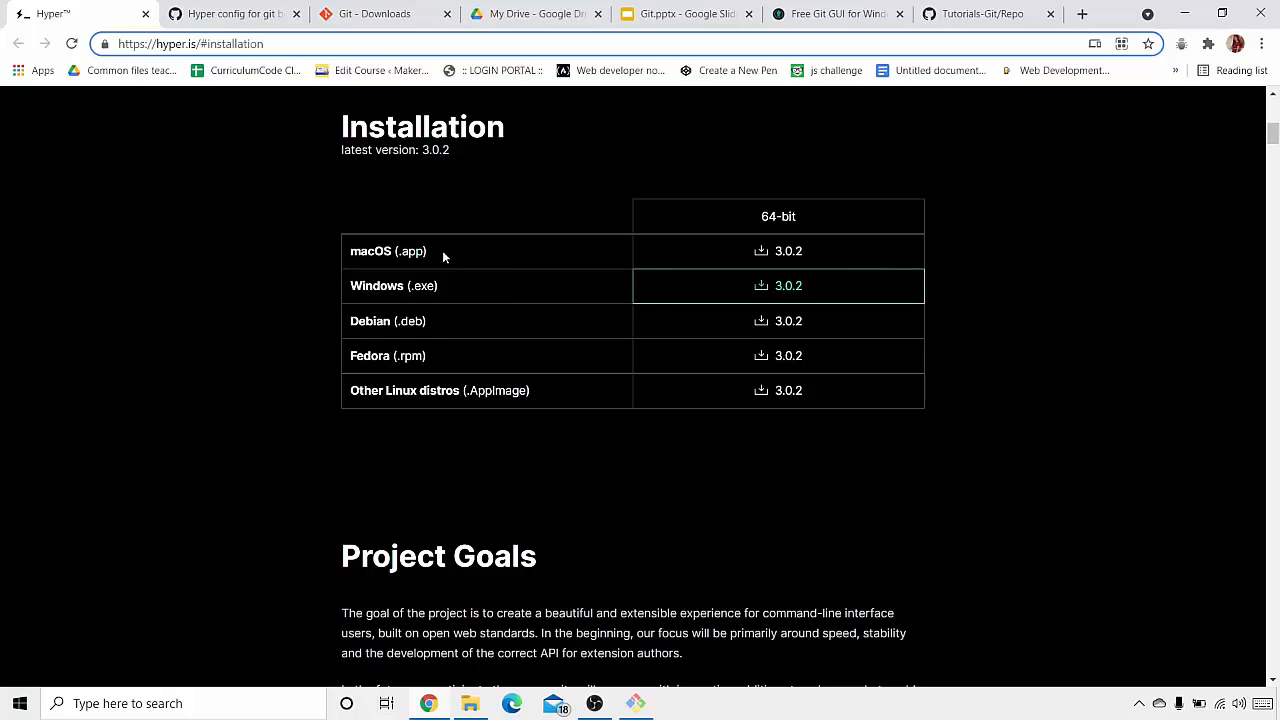
{"action": "mouse_move", "coordinate": [444, 256]}
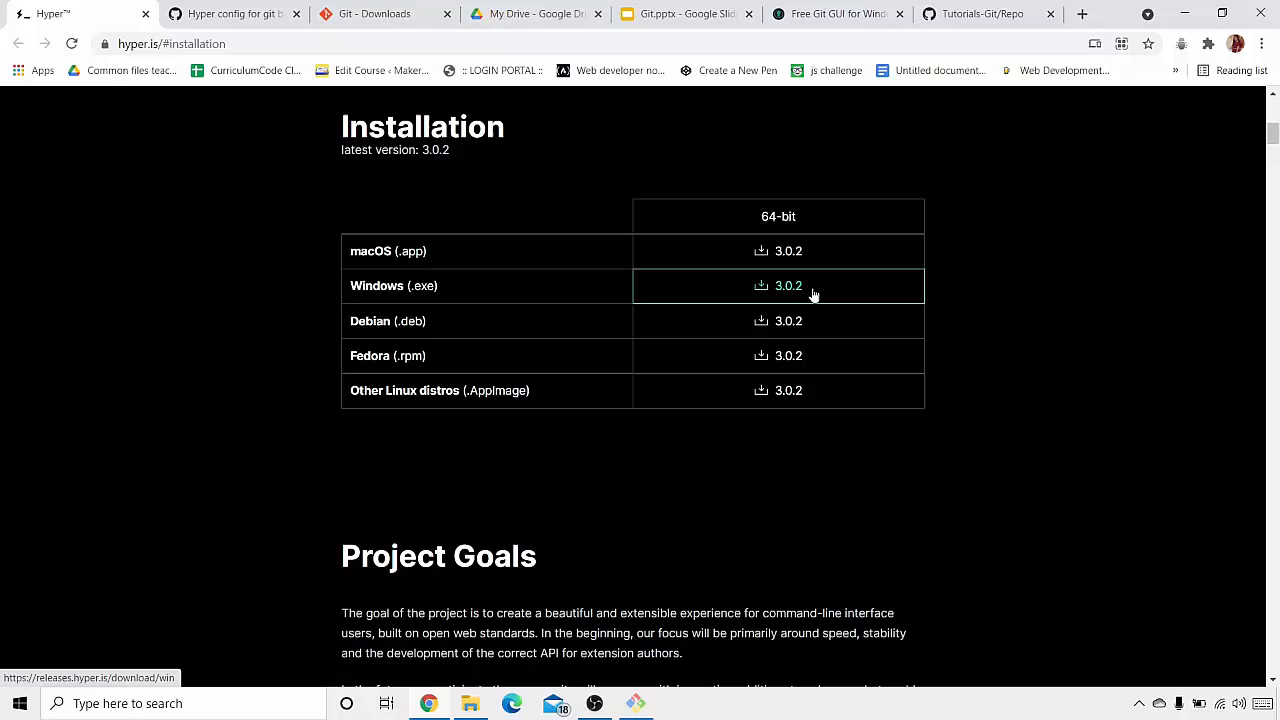
Download the Hyper 3.0.2 Windows installer from hyper.is and launch the setup file.
{"action": "left_click", "coordinate": [778, 284]}
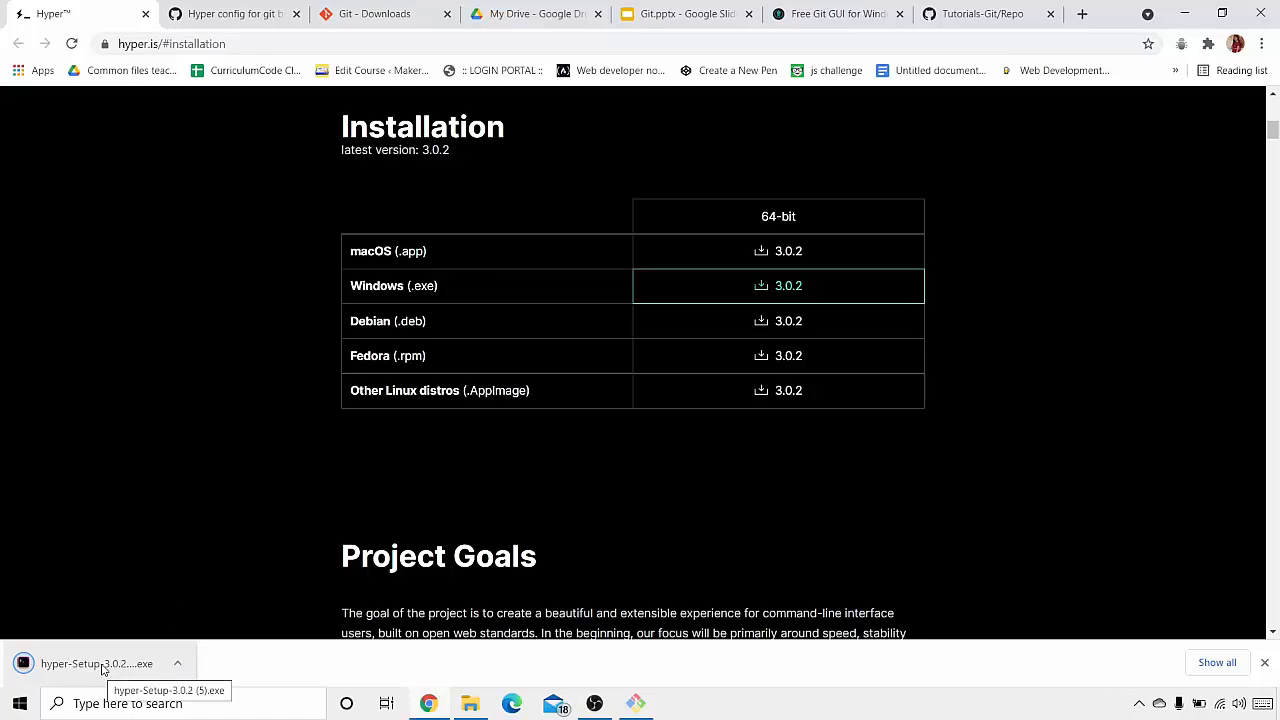
{"action": "left_click", "coordinate": [96, 664]}
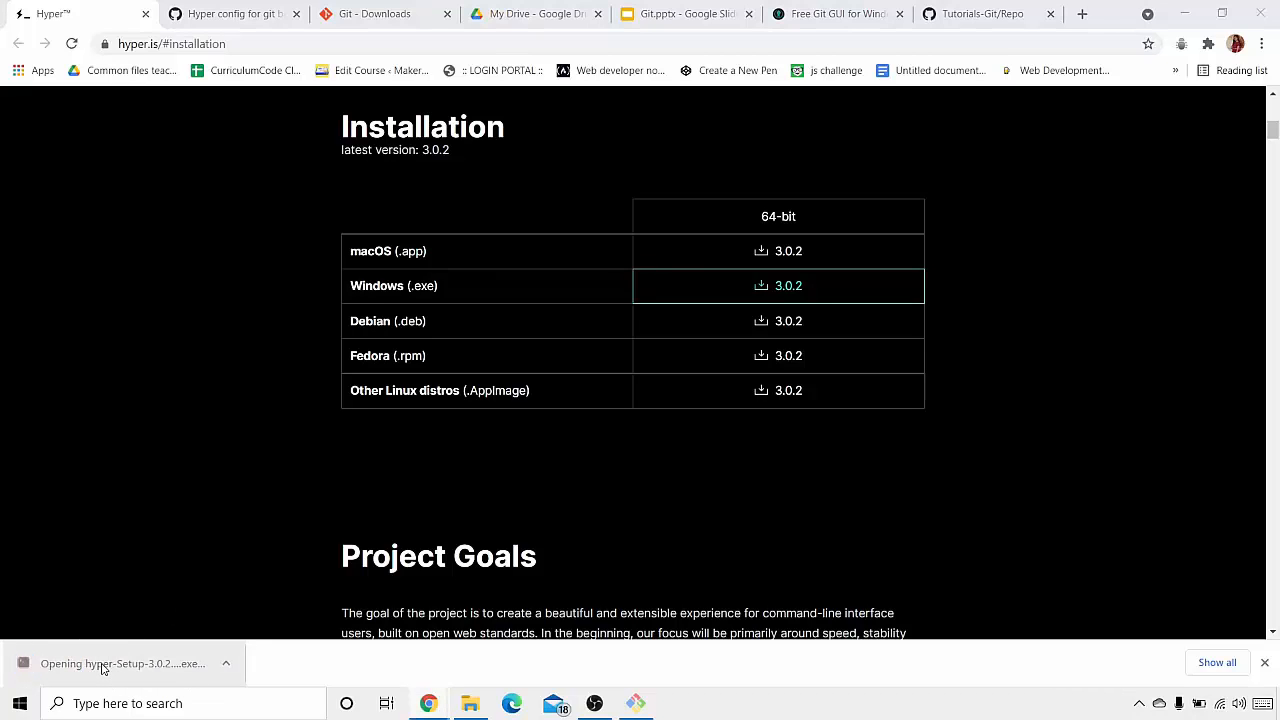
{"action": "mouse_move", "coordinate": [124, 664]}
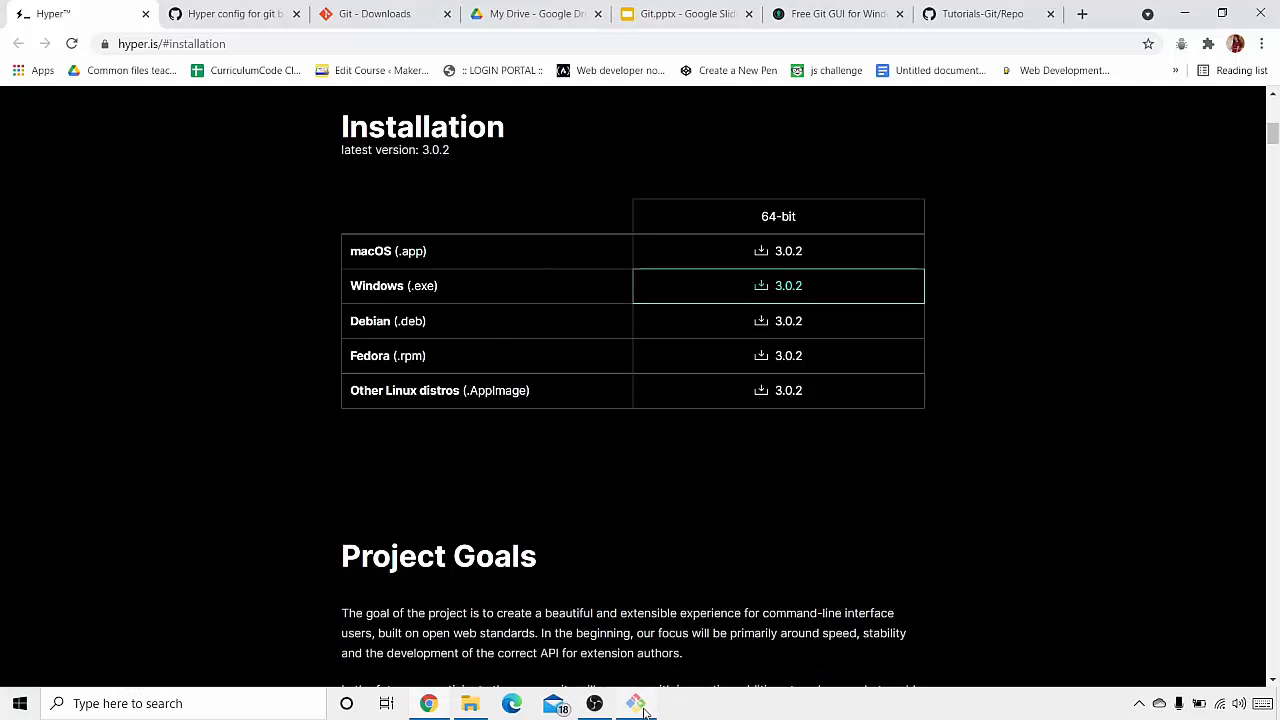
{"action": "mouse_move", "coordinate": [724, 672]}
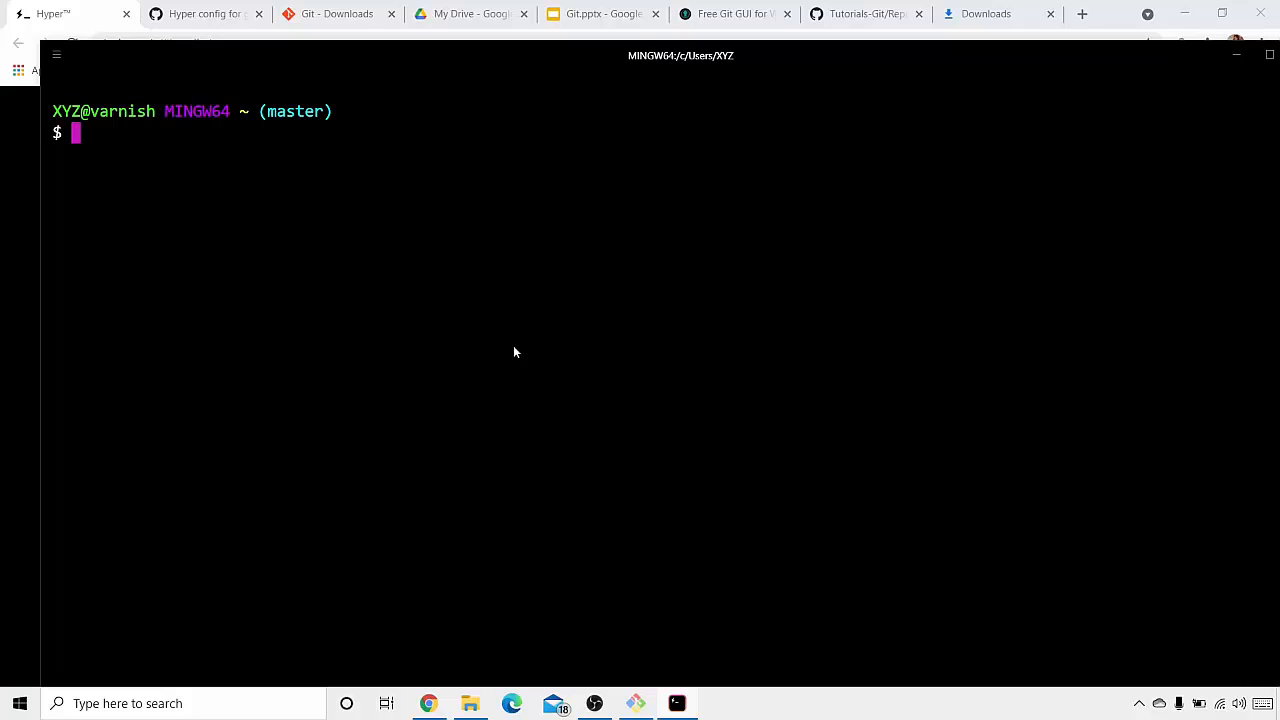
Open Hyper's .hyper.js settings file from Preferences in Notepad and clear its contents.
{"action": "key", "text": "Return"}
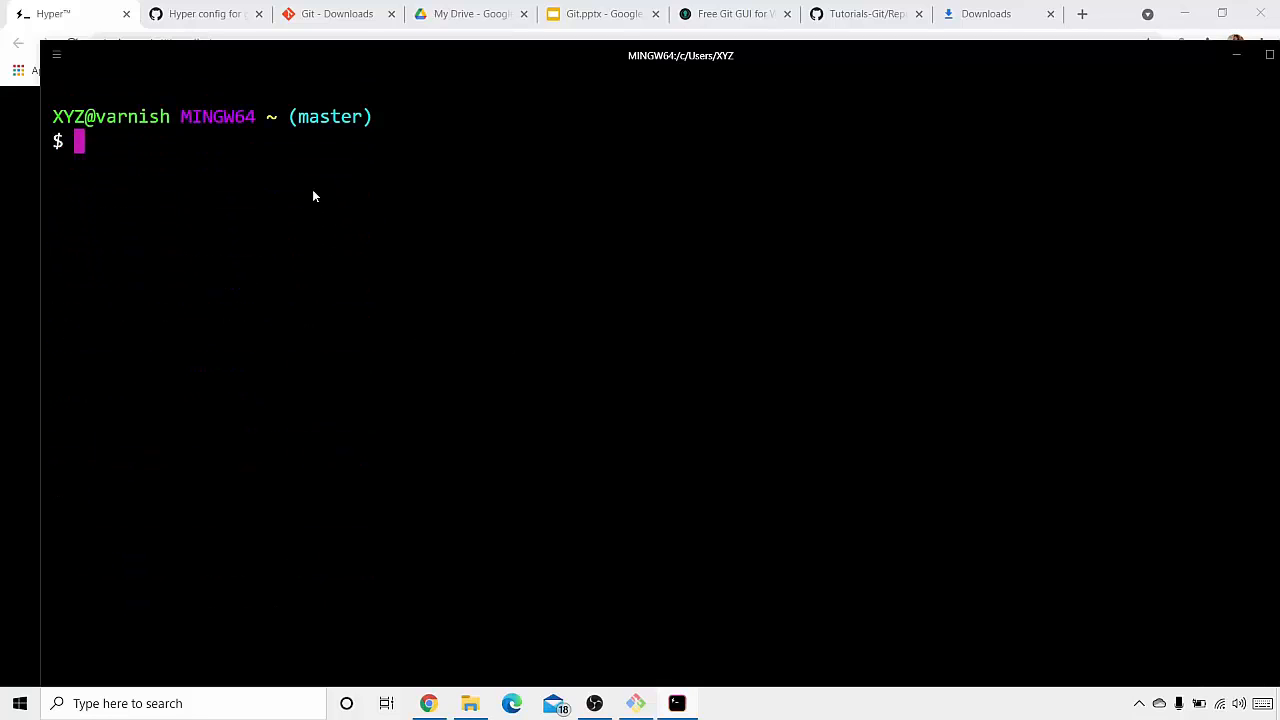
{"action": "mouse_move", "coordinate": [404, 206]}
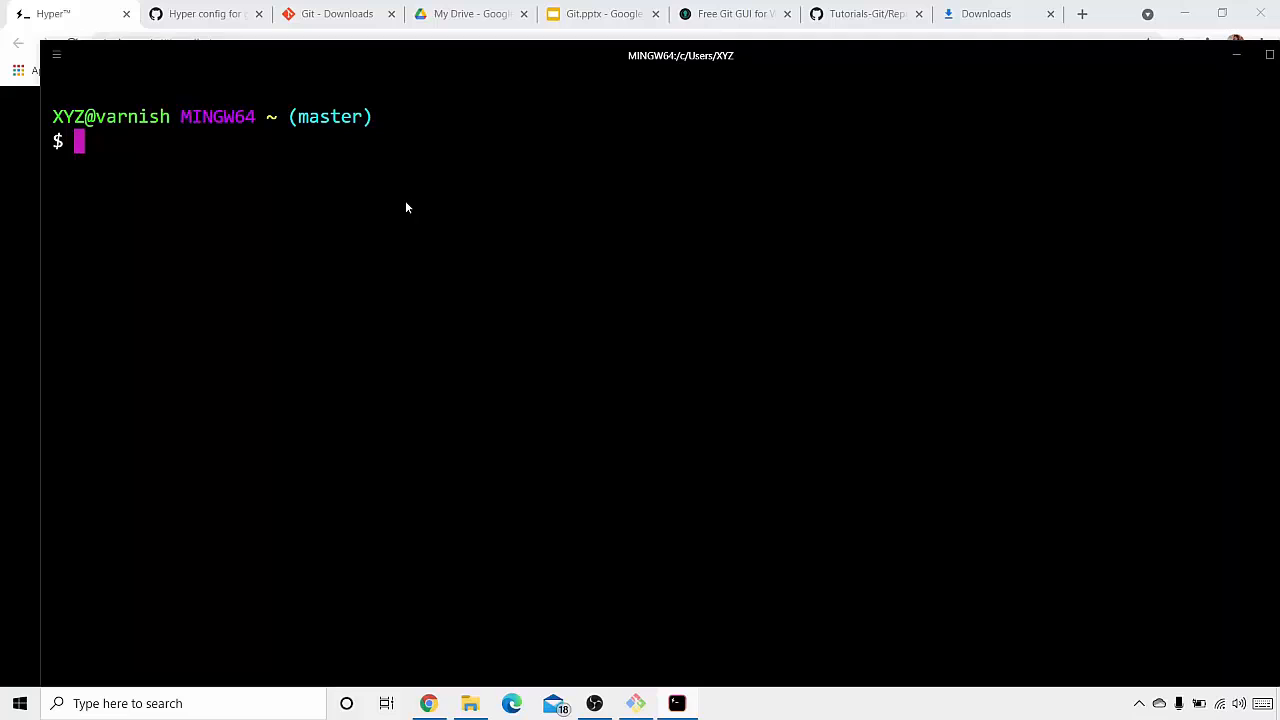
{"action": "mouse_move", "coordinate": [208, 260]}
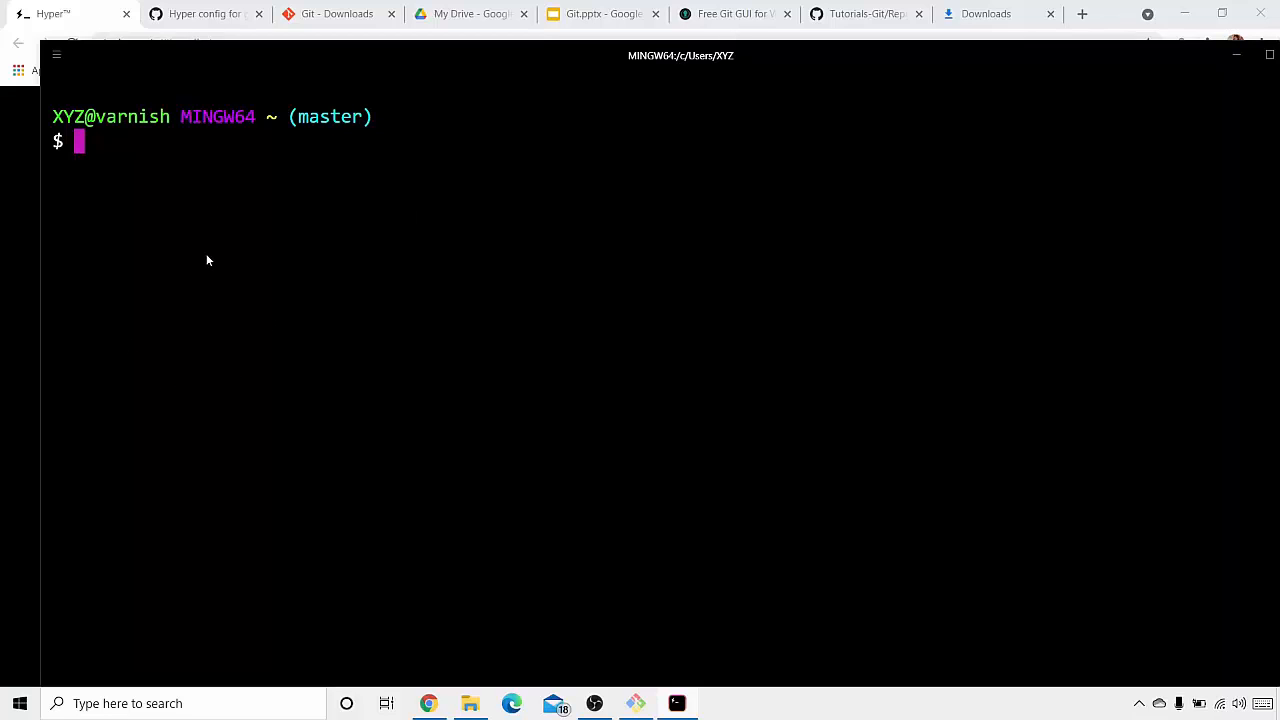
{"action": "mouse_move", "coordinate": [248, 232]}
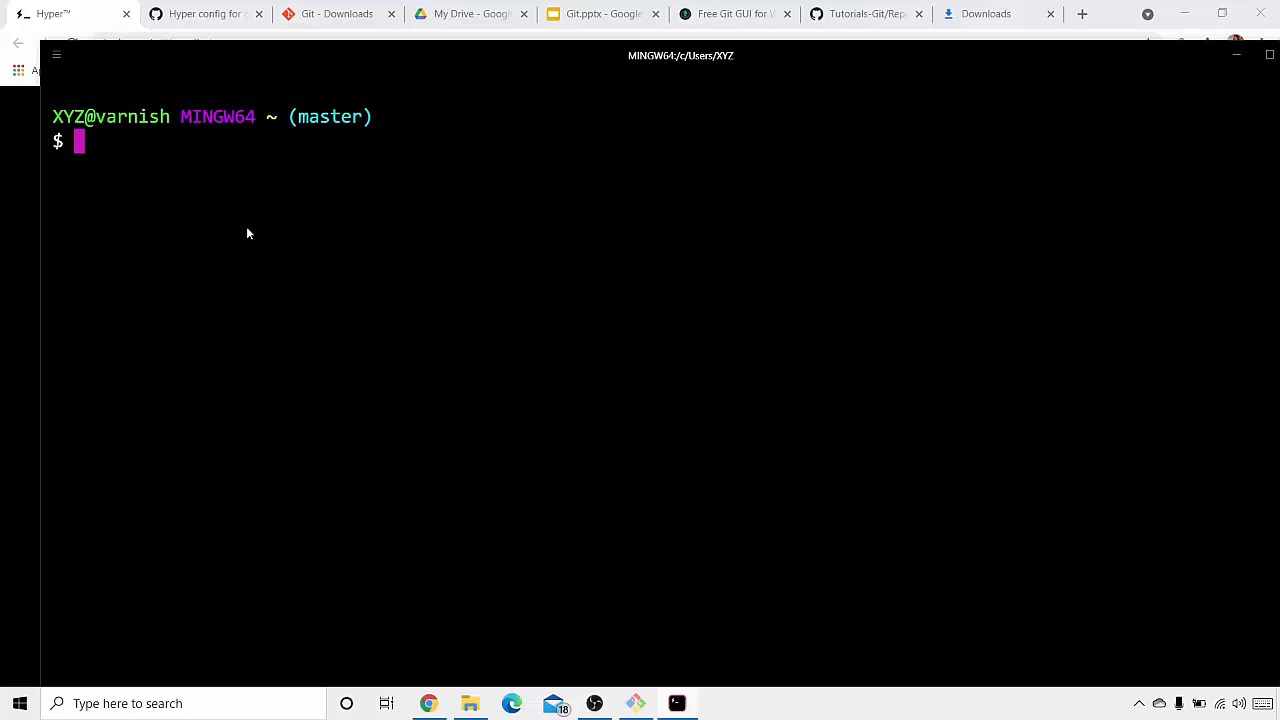
{"action": "mouse_move", "coordinate": [698, 334]}
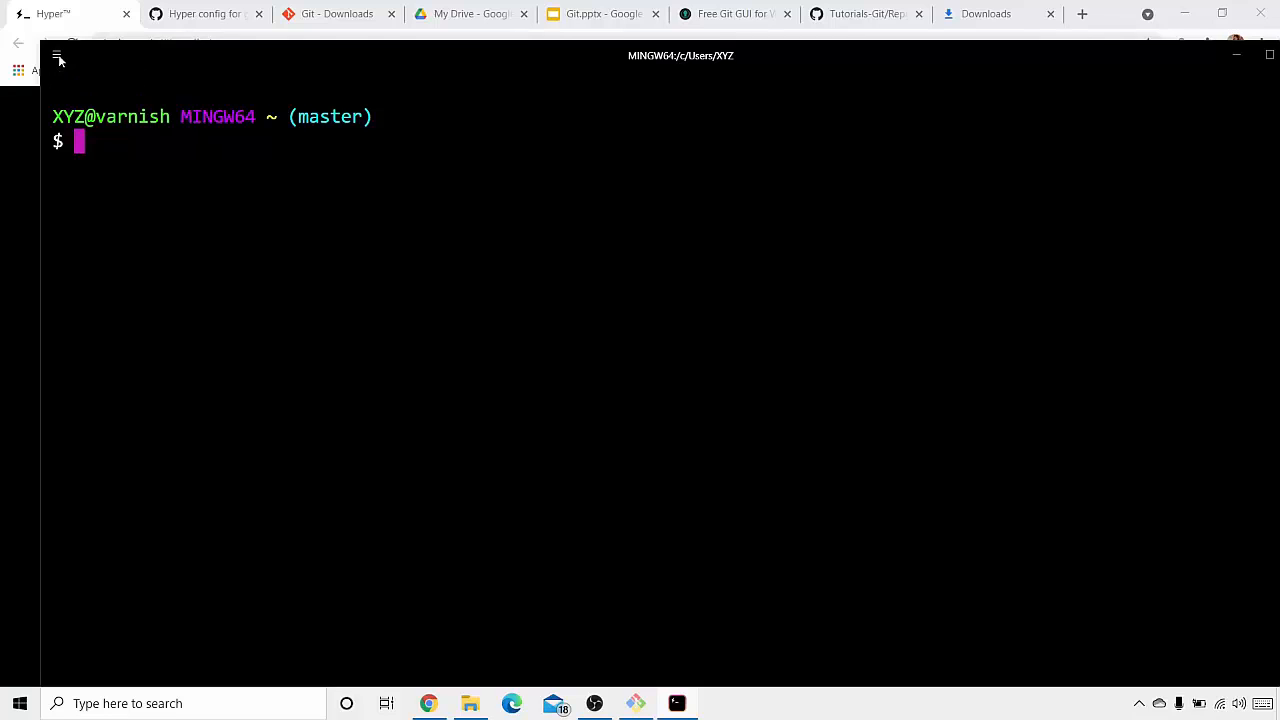
{"action": "left_click", "coordinate": [56, 56]}
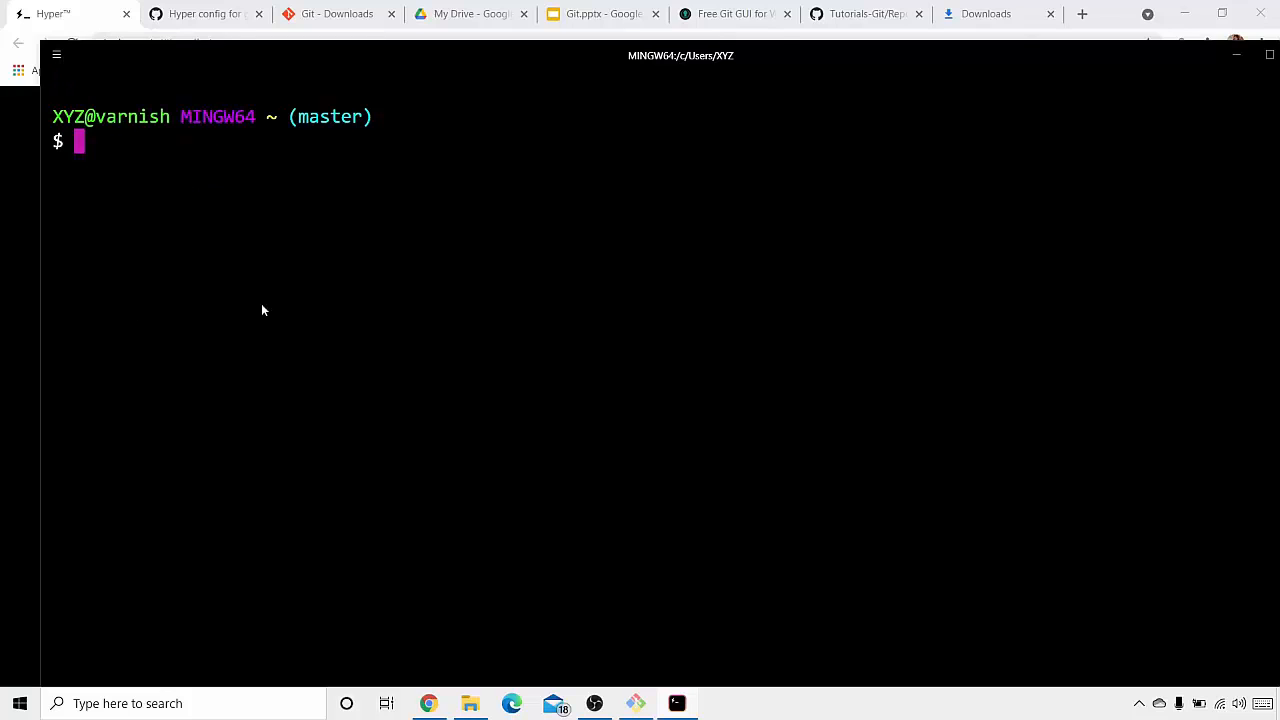
{"action": "left_click", "coordinate": [716, 704]}
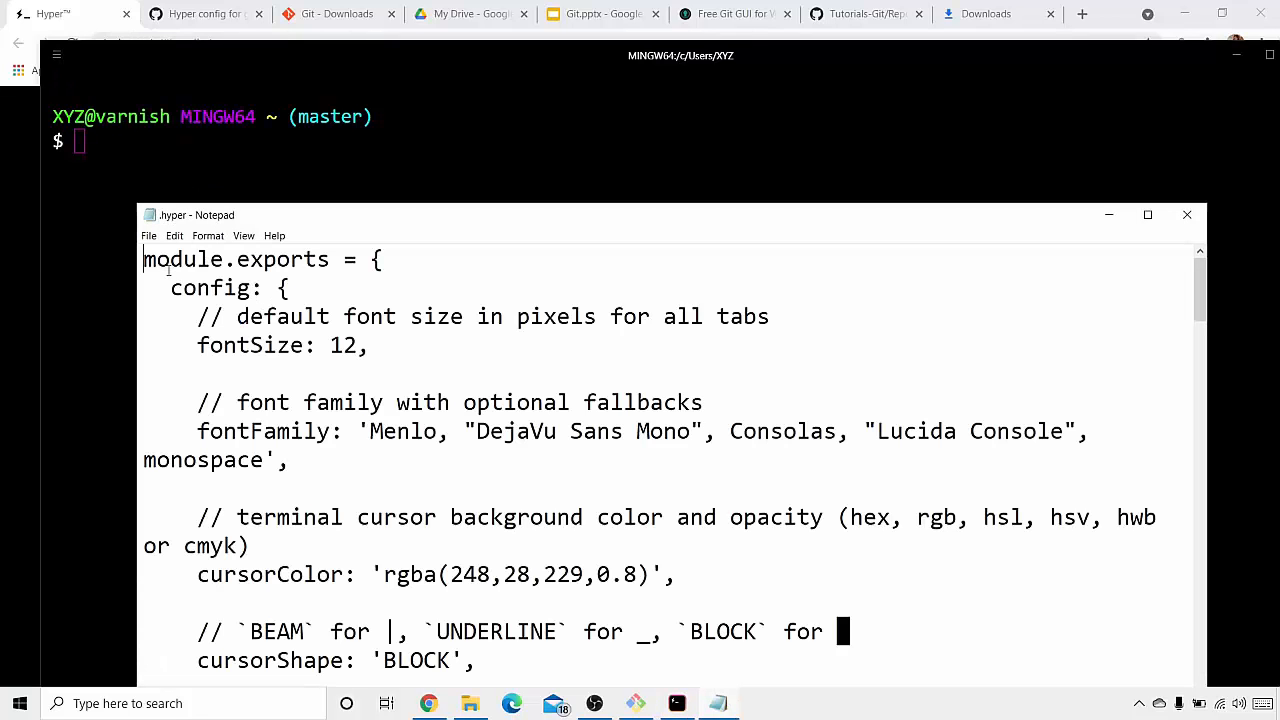
{"action": "key", "text": "ctrl+a"}
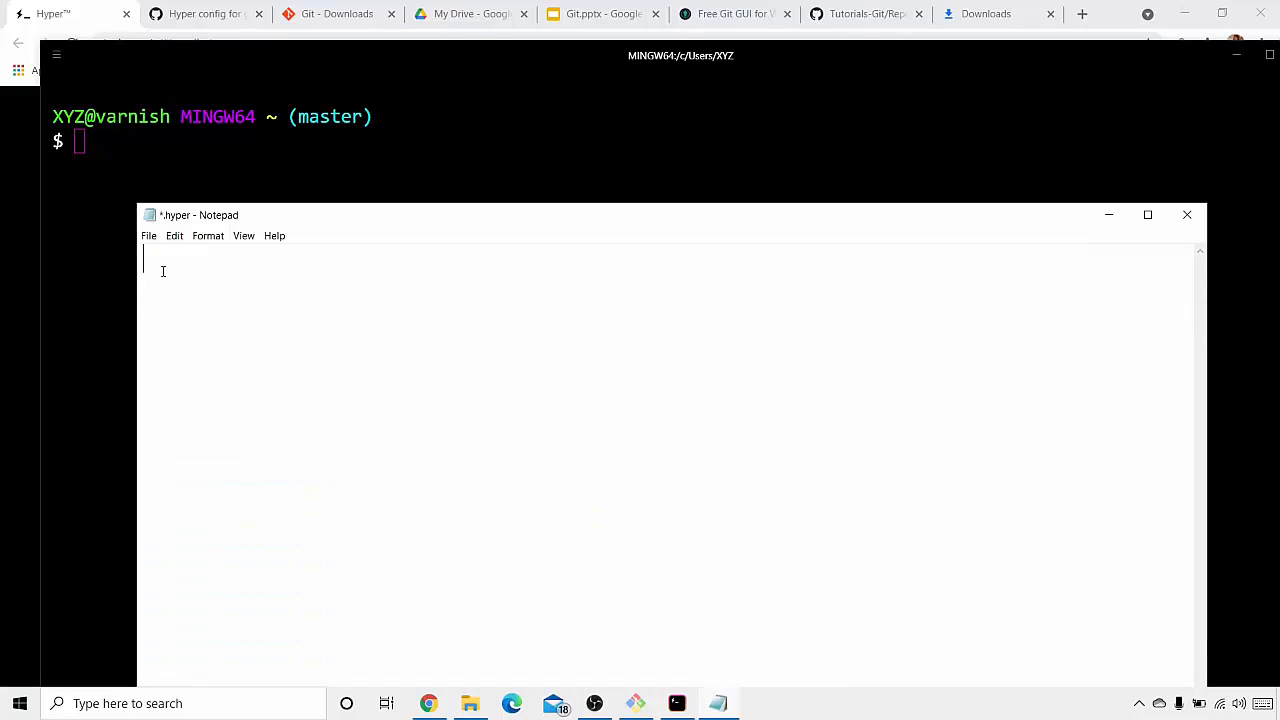
{"action": "left_click", "coordinate": [200, 12]}
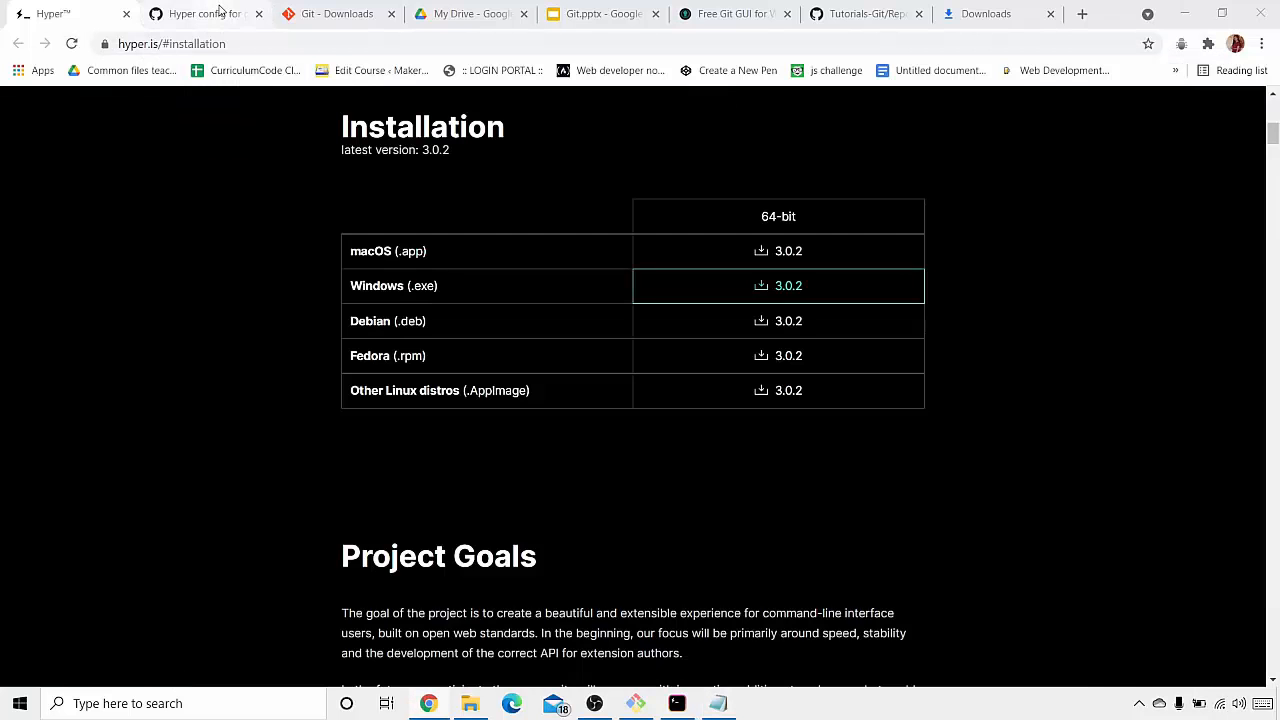
Select the full hyper.js Git Bash config in the GitHub Gist, from module.exports to the closing brace.
{"action": "left_click", "coordinate": [204, 12]}
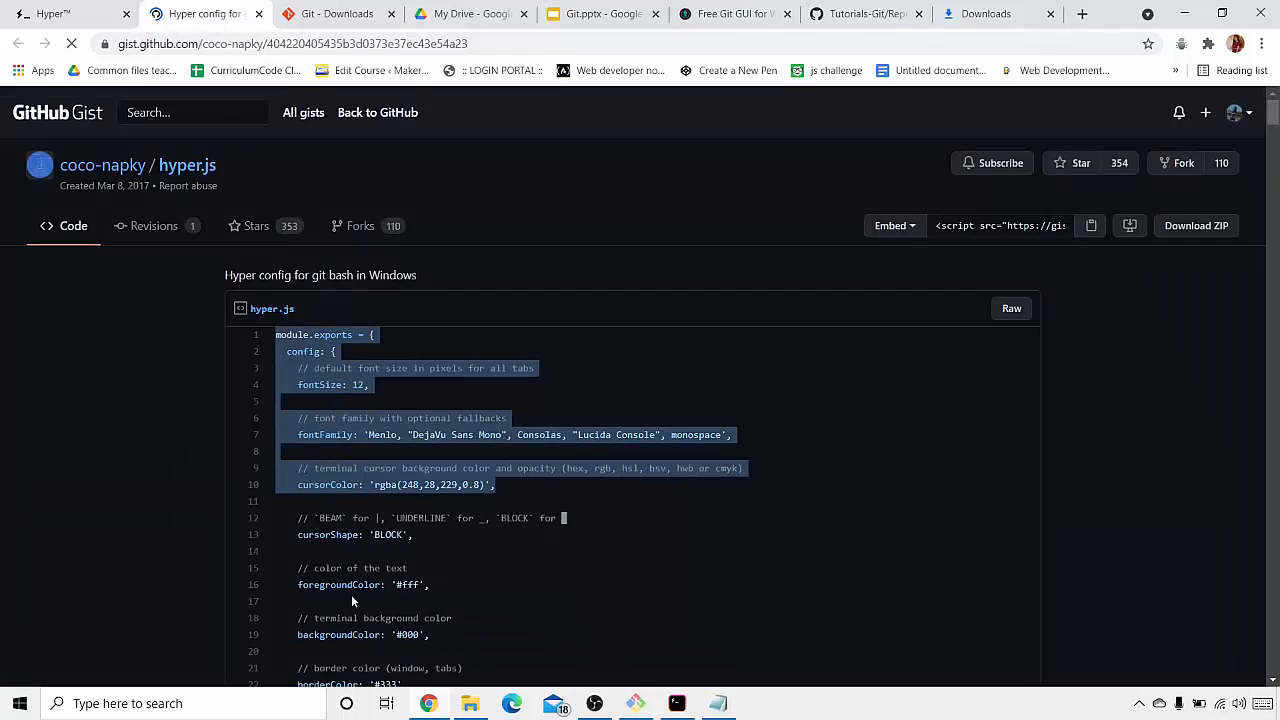
{"action": "scroll", "scroll_direction": "down", "scroll_amount": 3}
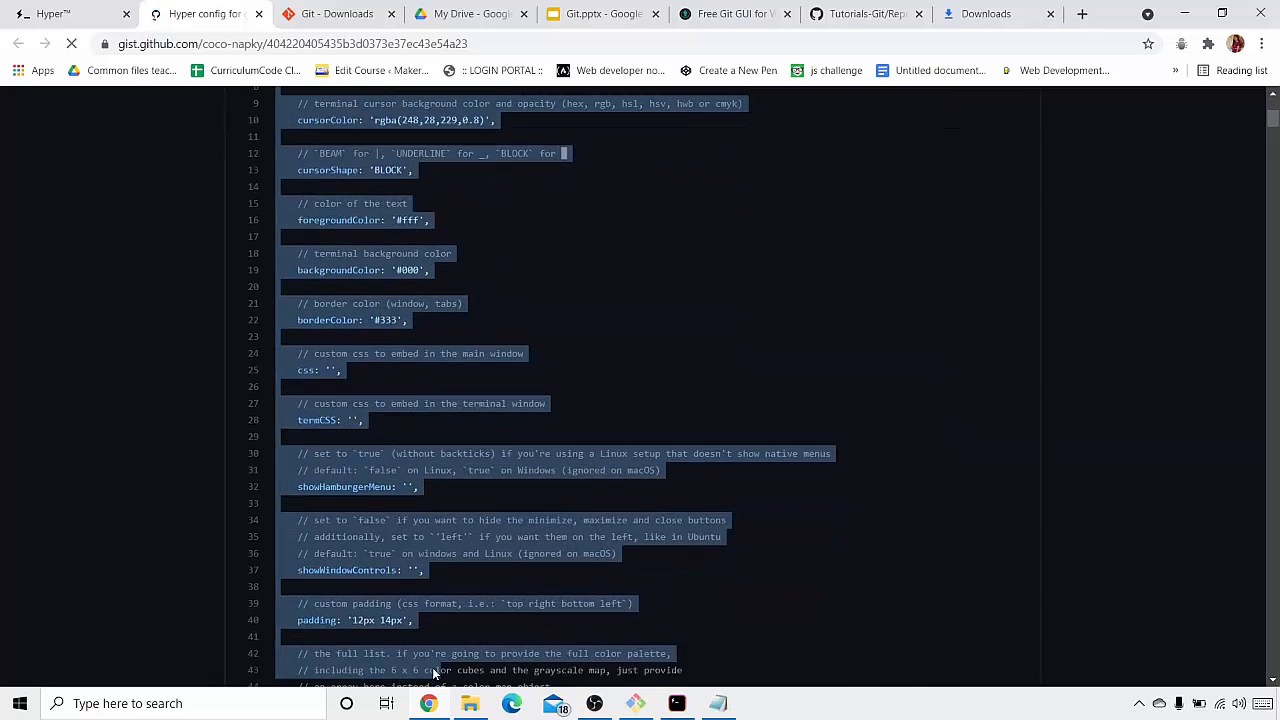
{"action": "scroll", "scroll_direction": "down", "scroll_amount": 3}
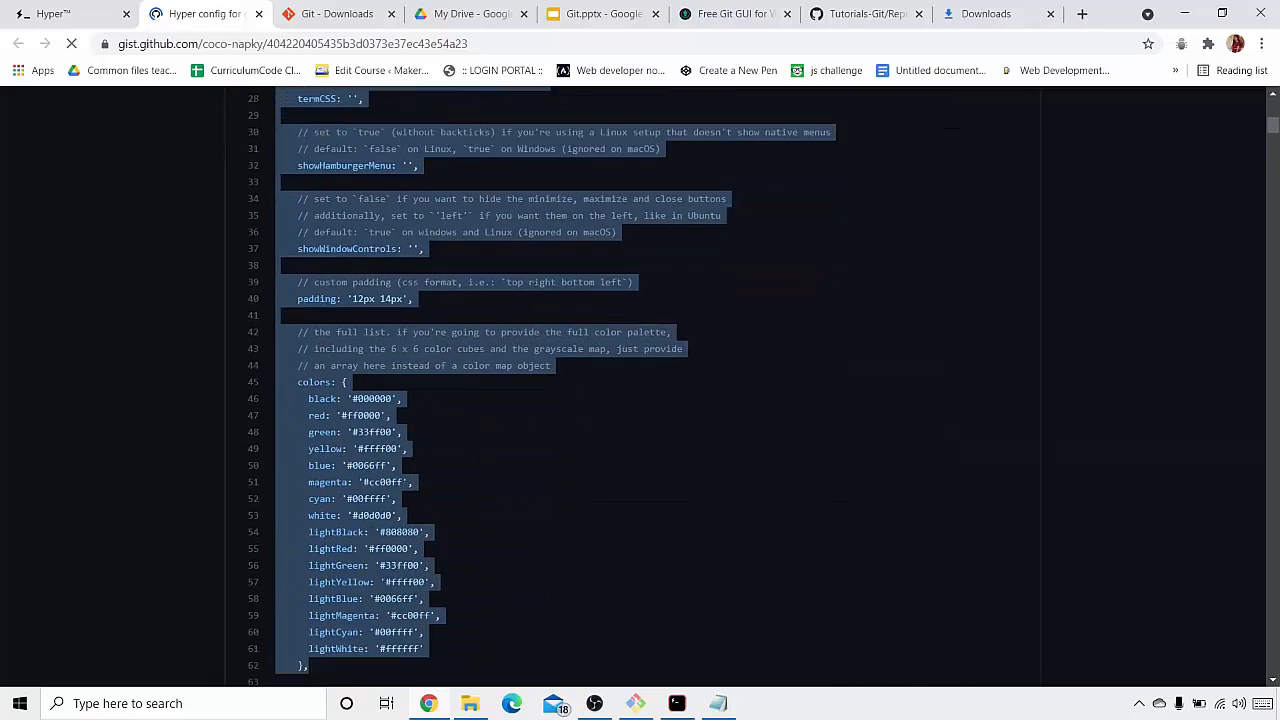
{"action": "scroll", "scroll_direction": "down", "scroll_amount": 3}
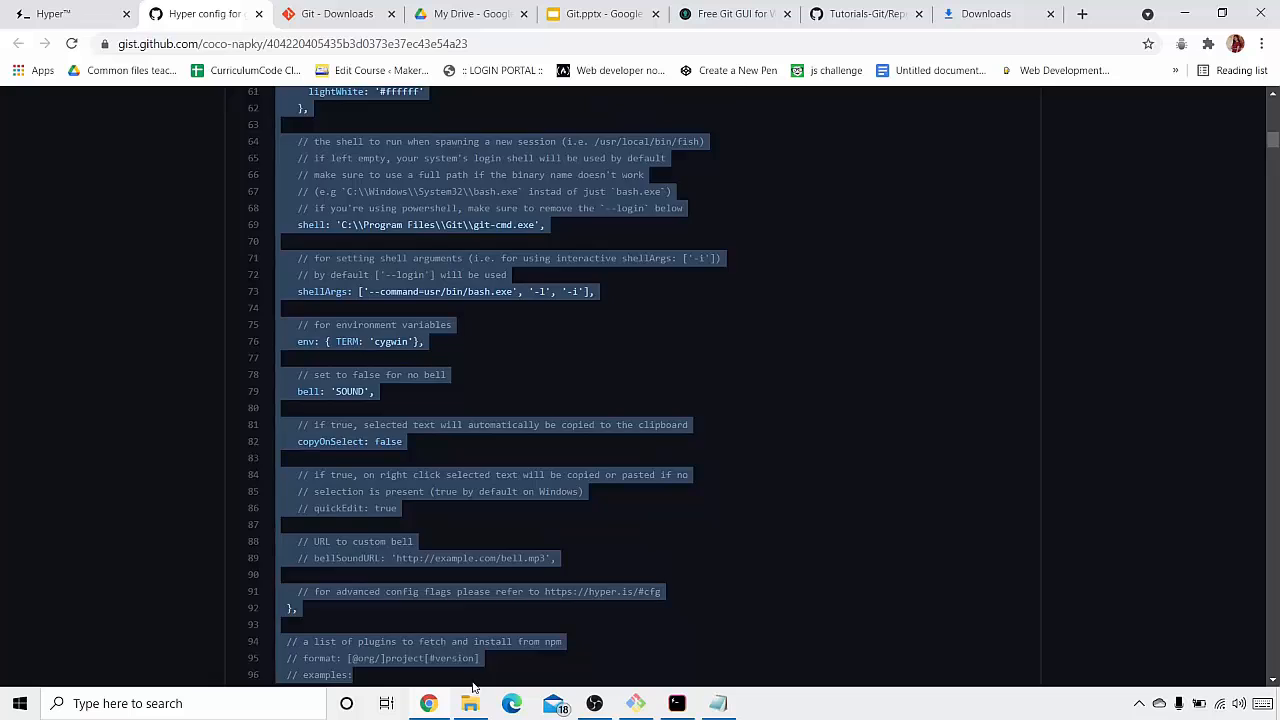
{"action": "scroll", "scroll_direction": "down", "scroll_amount": 3}
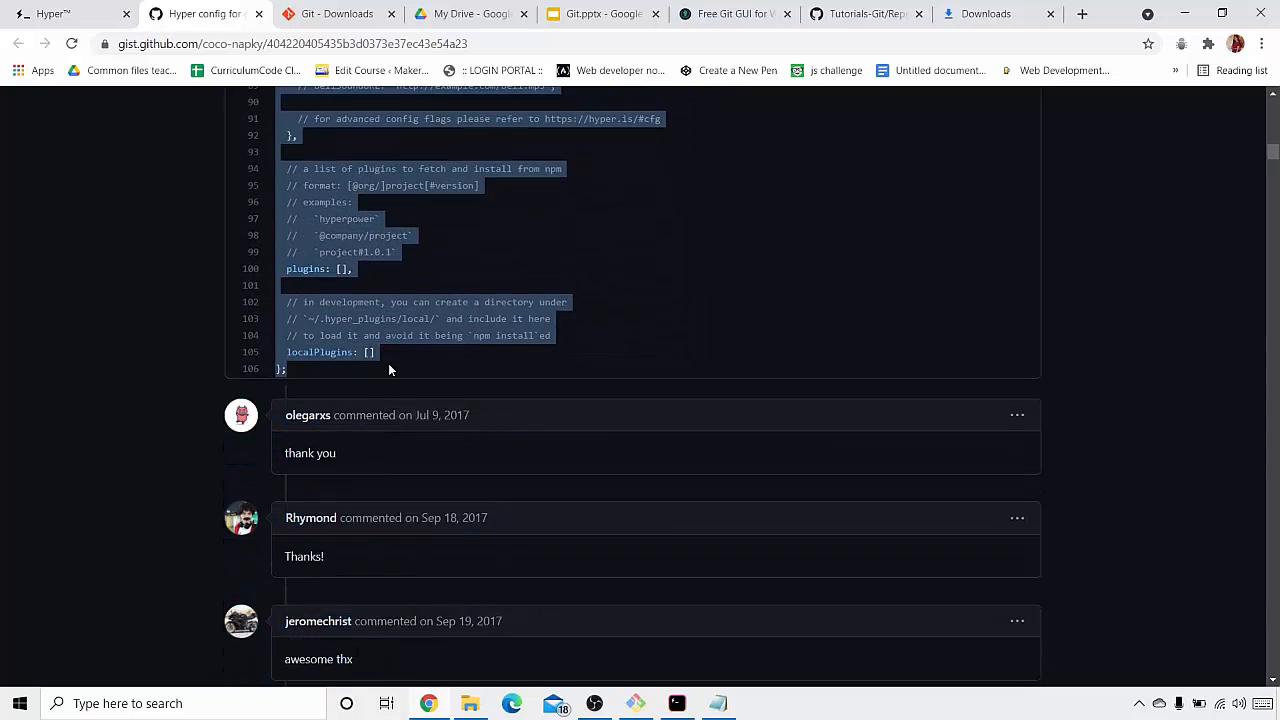
{"action": "left_click", "coordinate": [676, 704]}
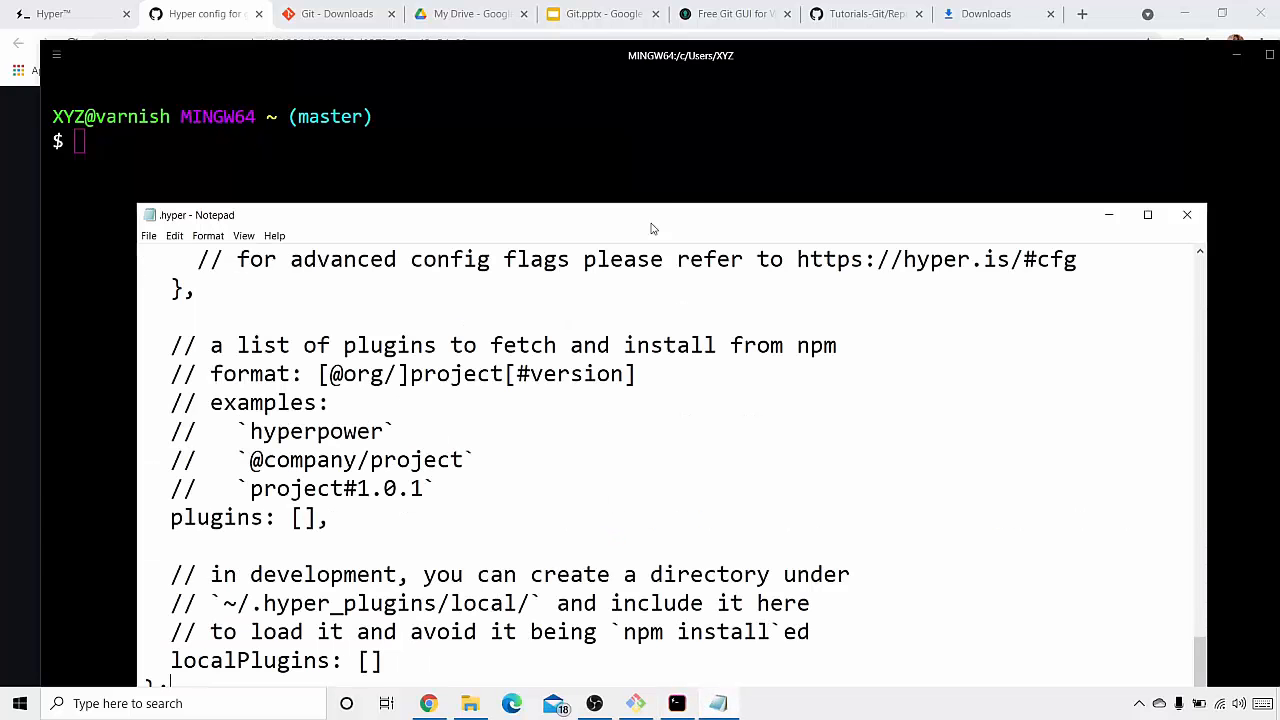
Save the edited .hyper.js config in Notepad and close the window so Hyper reloads it.
{"action": "left_click_drag", "start_coordinate": [650, 214], "coordinate": [650, 128]}
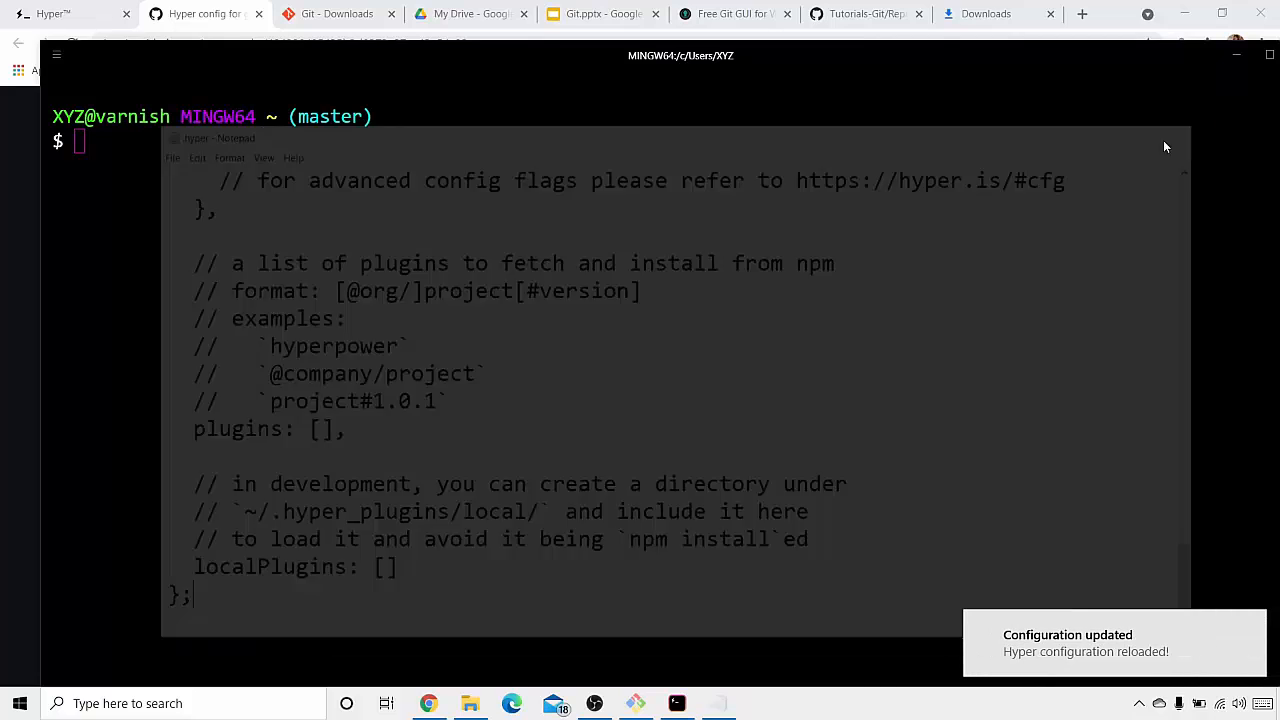
{"action": "left_click", "coordinate": [1160, 64]}
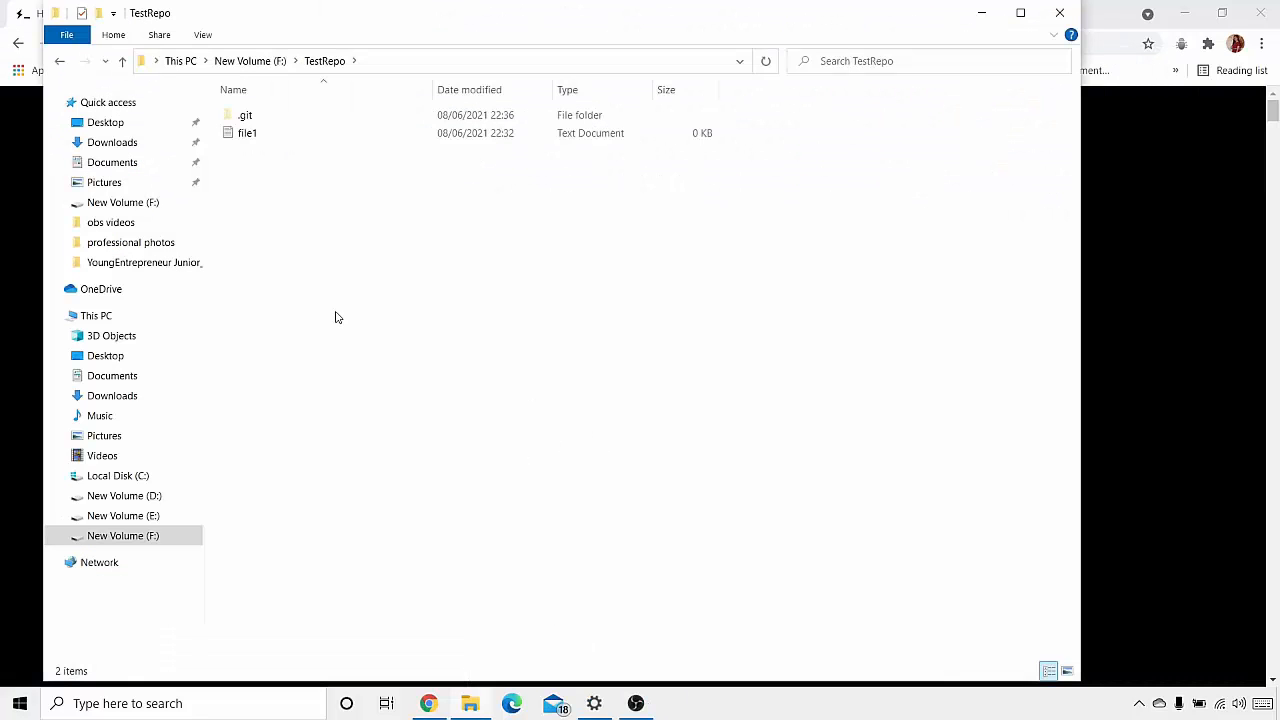
{"action": "mouse_move", "coordinate": [364, 204]}
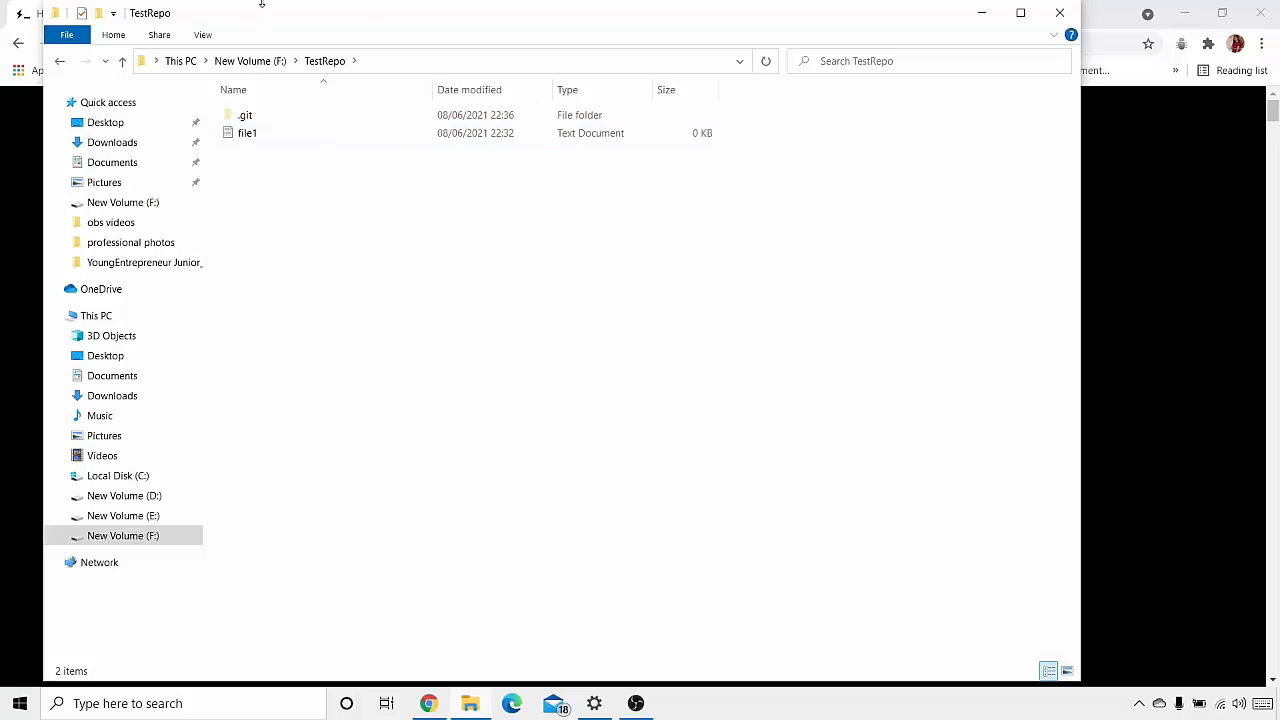
{"action": "mouse_move", "coordinate": [392, 248]}
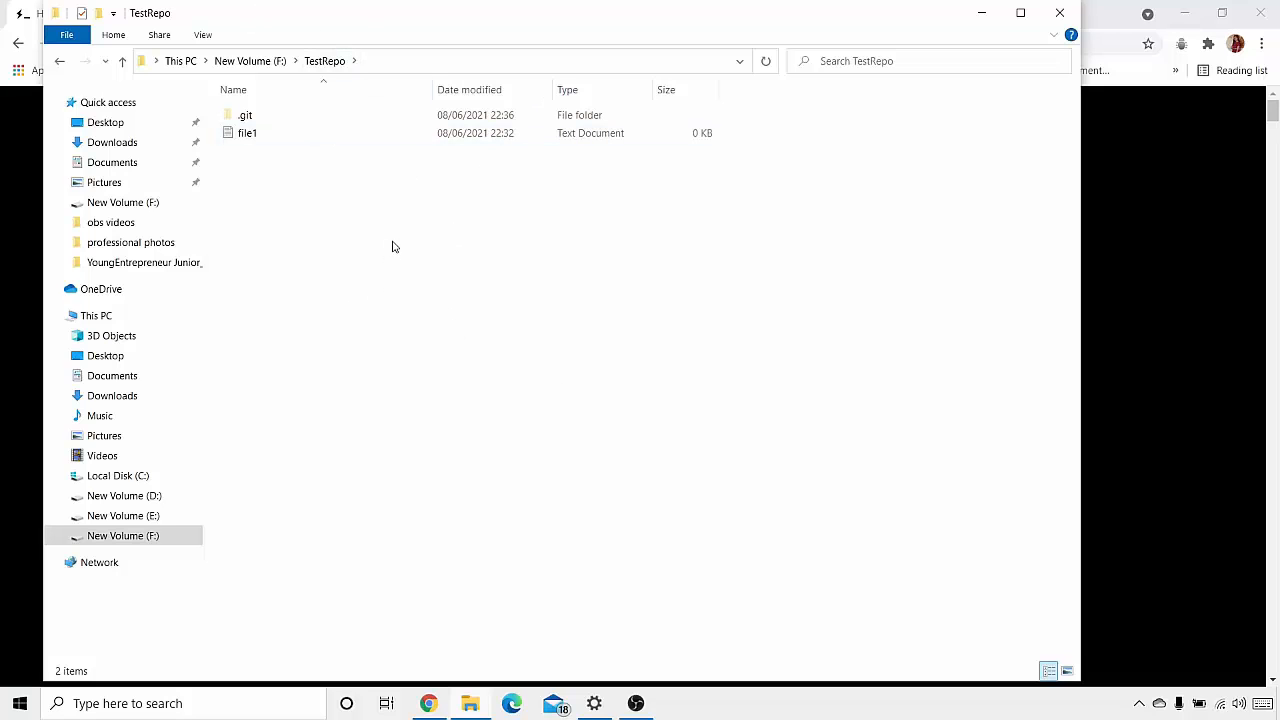
Open a Git Bash terminal in the F:\TestRepo folder via the context menu.
{"action": "right_click", "coordinate": [392, 248]}
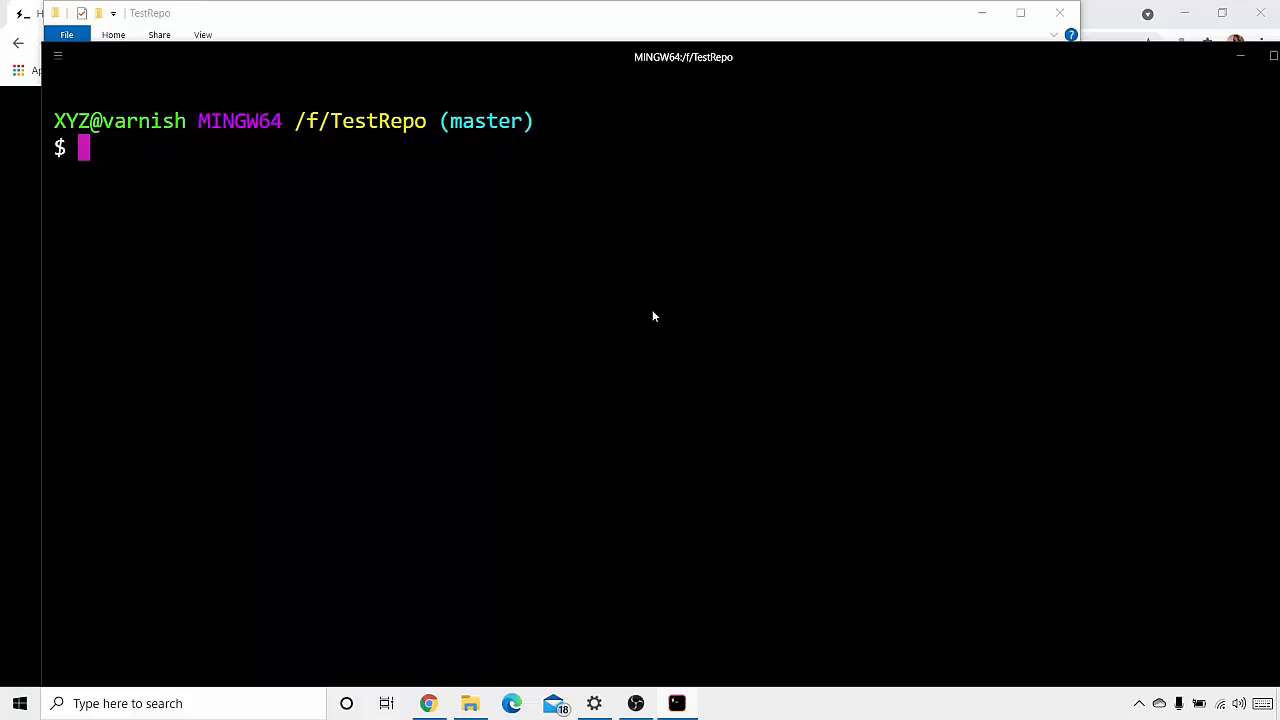
Create an empty file2.txt with touch and check it shows as untracked in git status.
{"action": "type", "text": "touch f"}
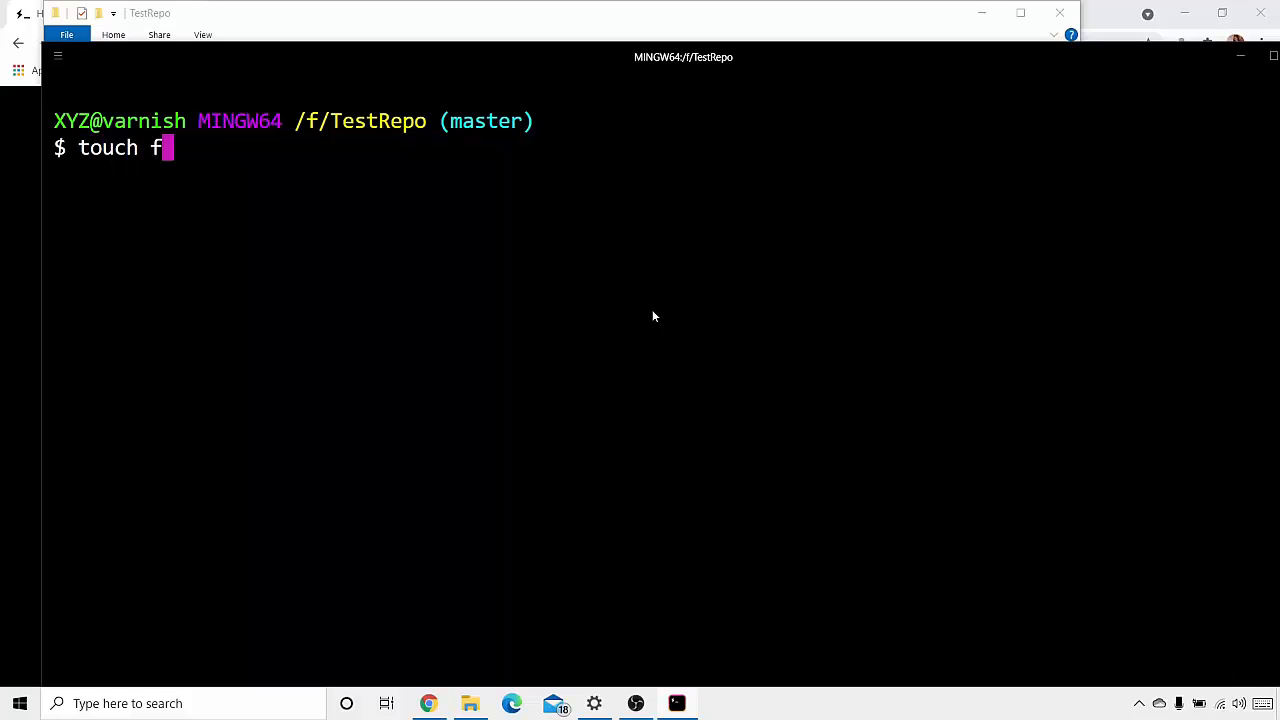
{"action": "type", "text": "ile2."}
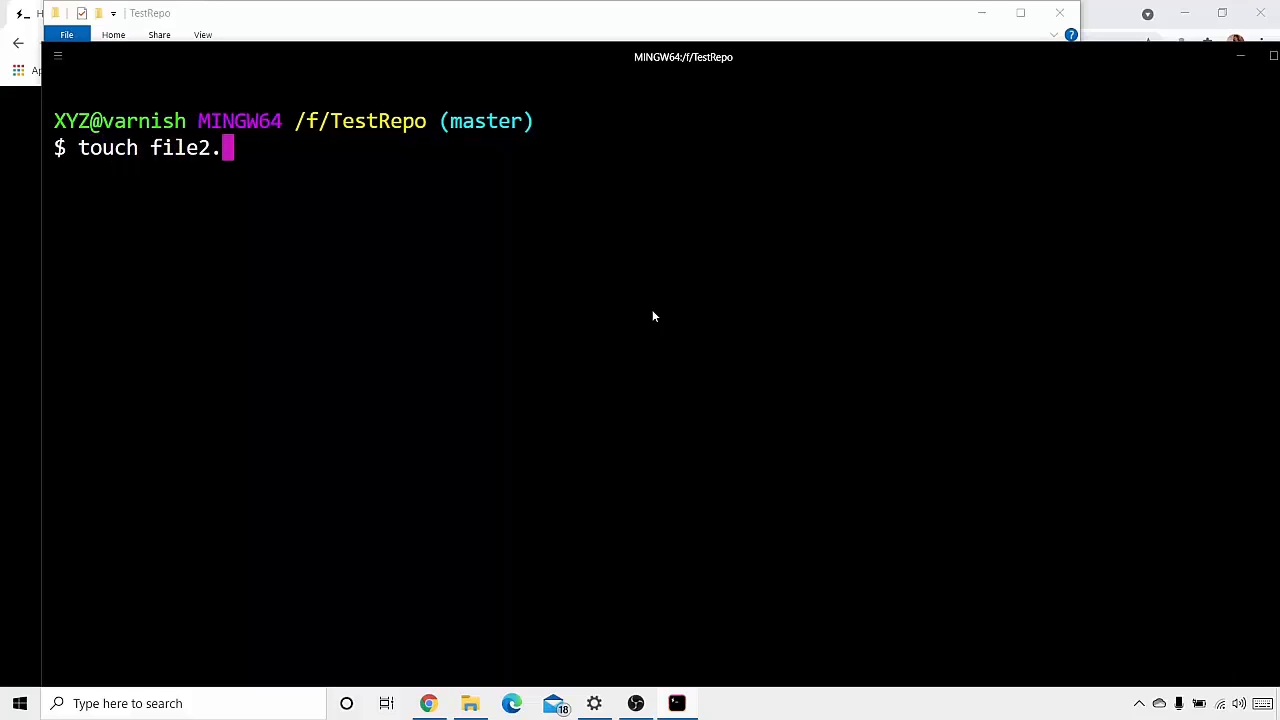
{"action": "type", "text": "txt"}
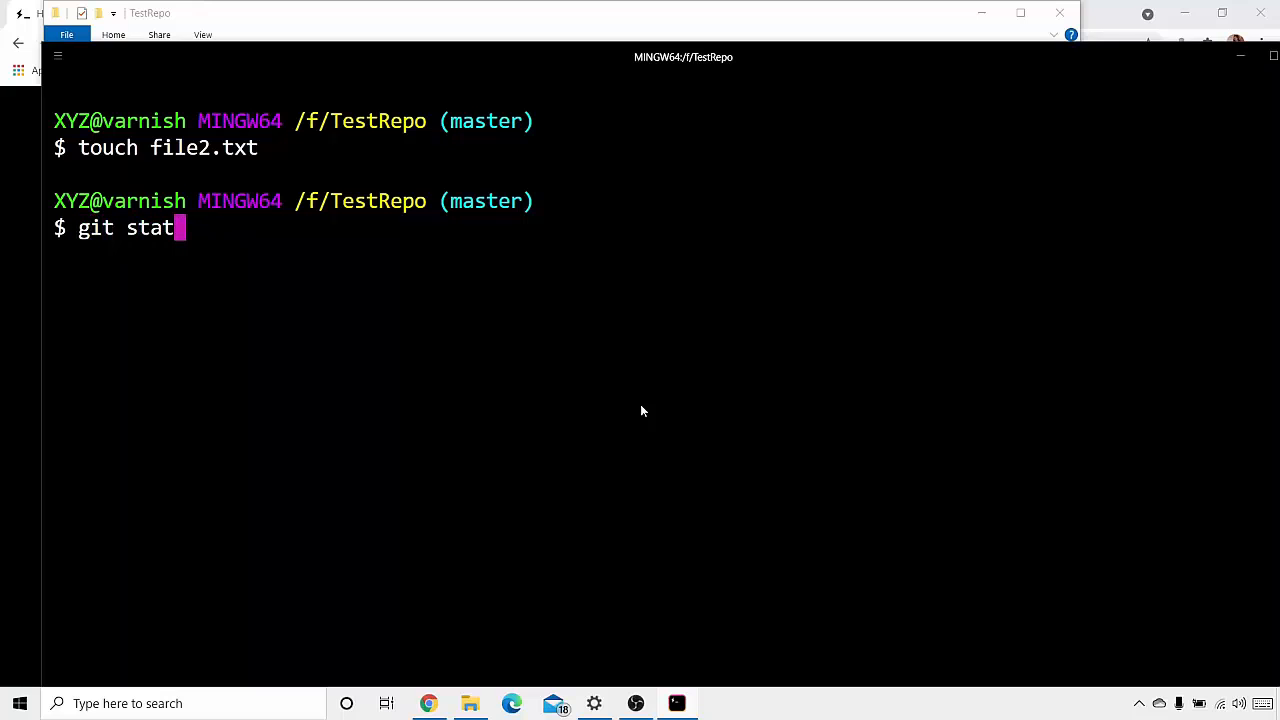
{"action": "key", "text": "Return"}
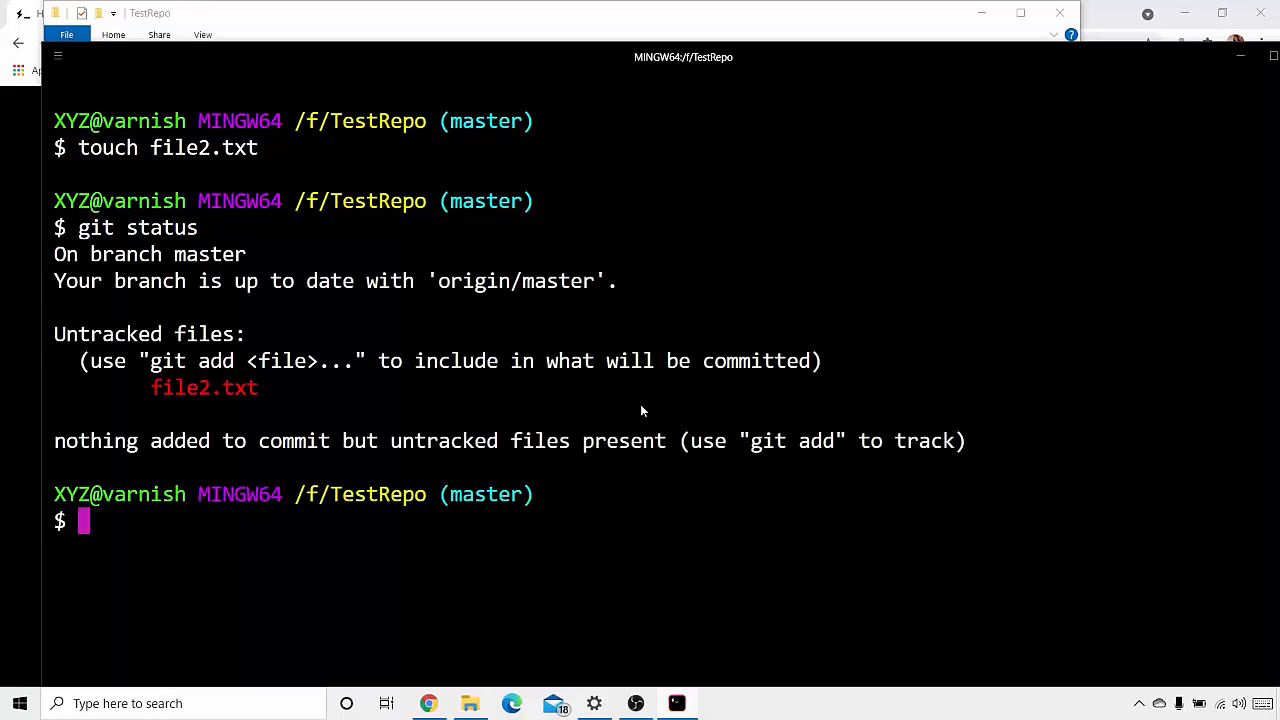
{"action": "mouse_move", "coordinate": [392, 320]}
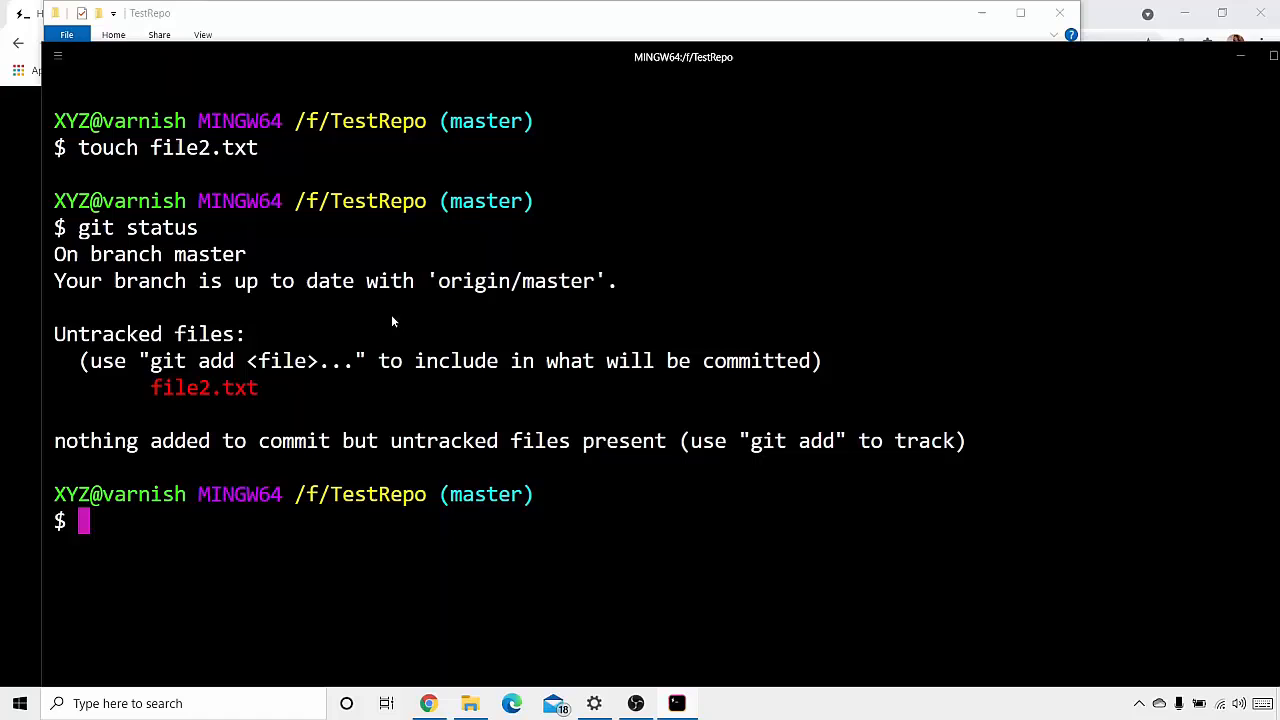
{"action": "mouse_move", "coordinate": [360, 448]}
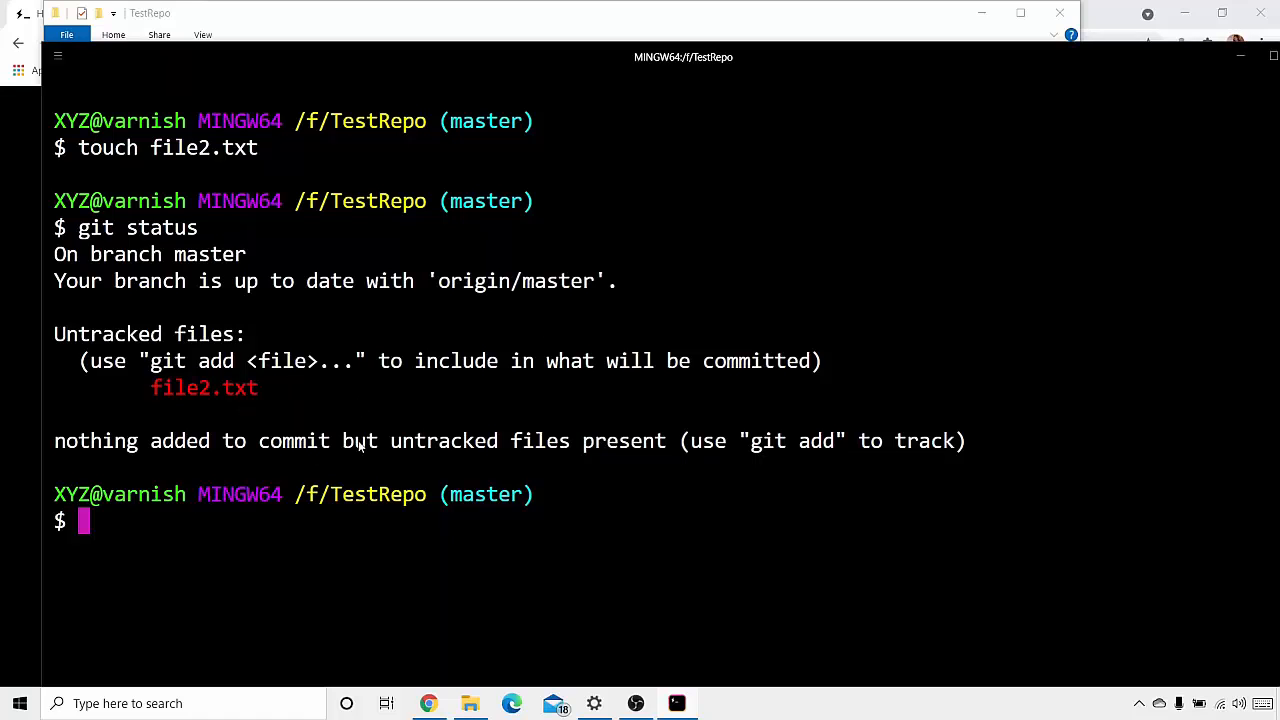
{"action": "type", "text": "git add ."}
{"action": "type", "text": "git status"}
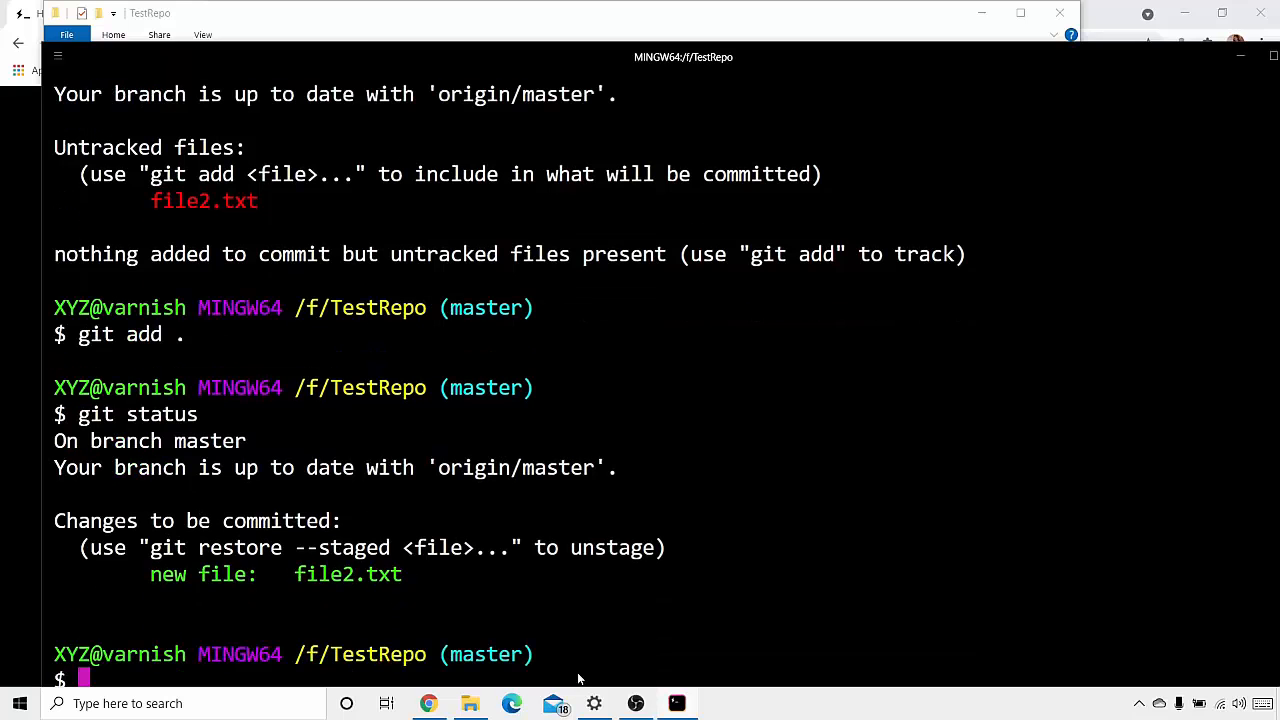
Commit the staged file2.txt to master with git commit -m "first commit".
{"action": "type", "text": "git diff file1.txt"}
{"action": "type", "text": "git co"}
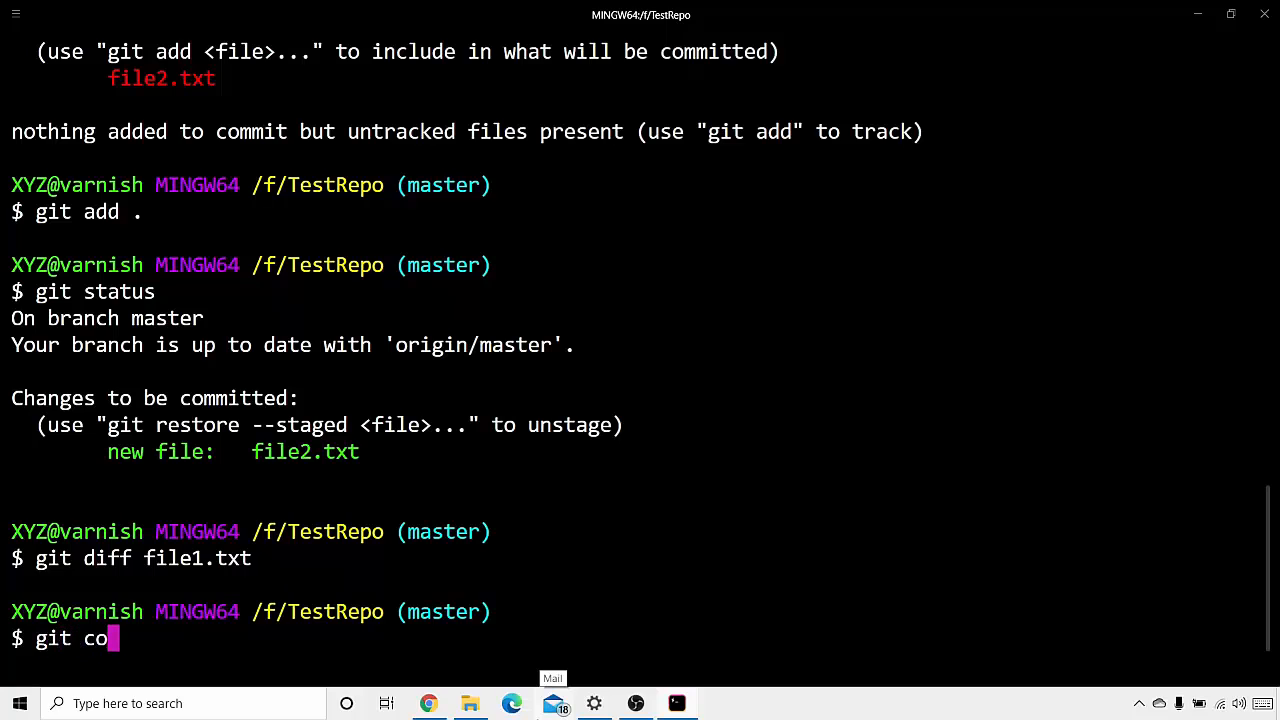
{"action": "type", "text": "mmit"}
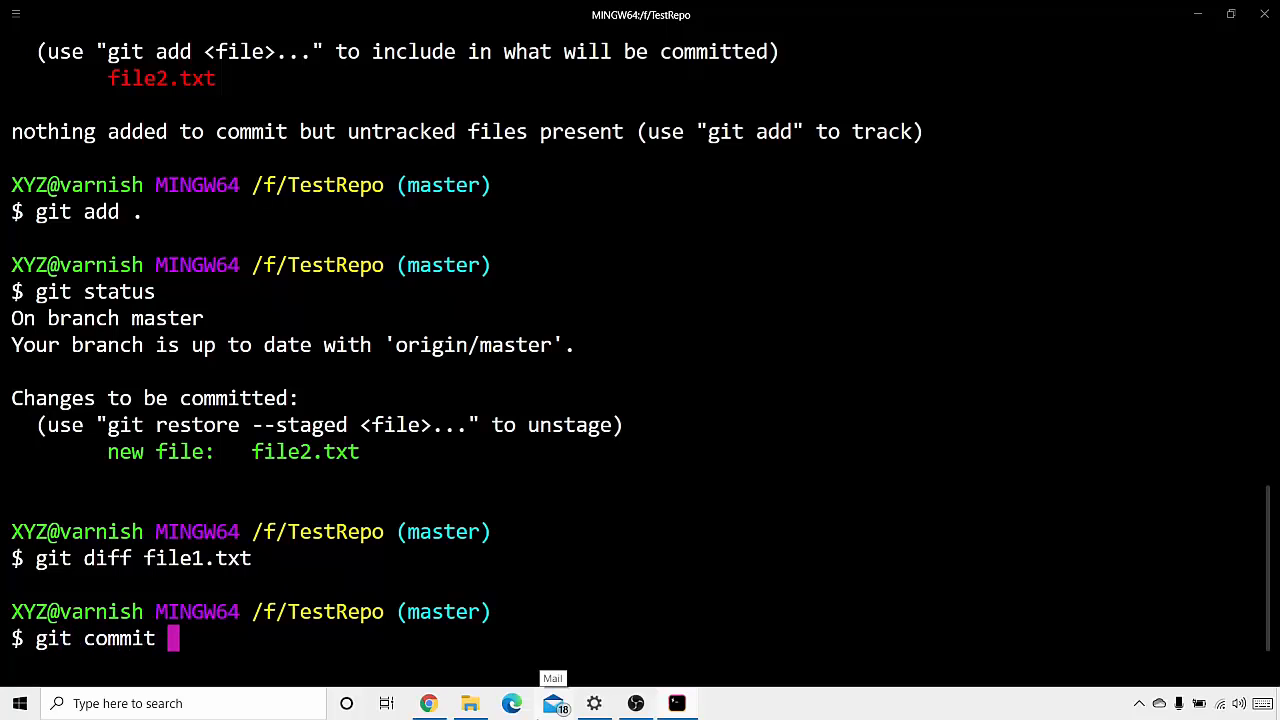
{"action": "type", "text": "-m"}
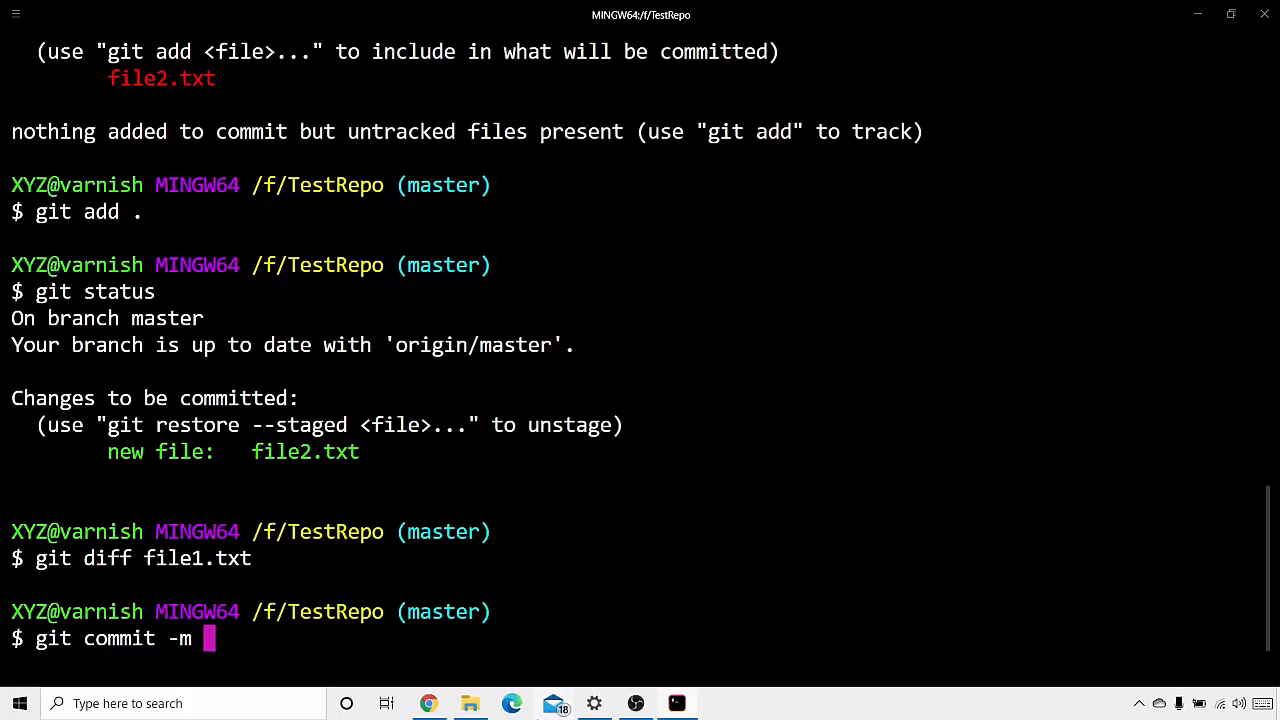
{"action": "type", "text": "\"first c"}
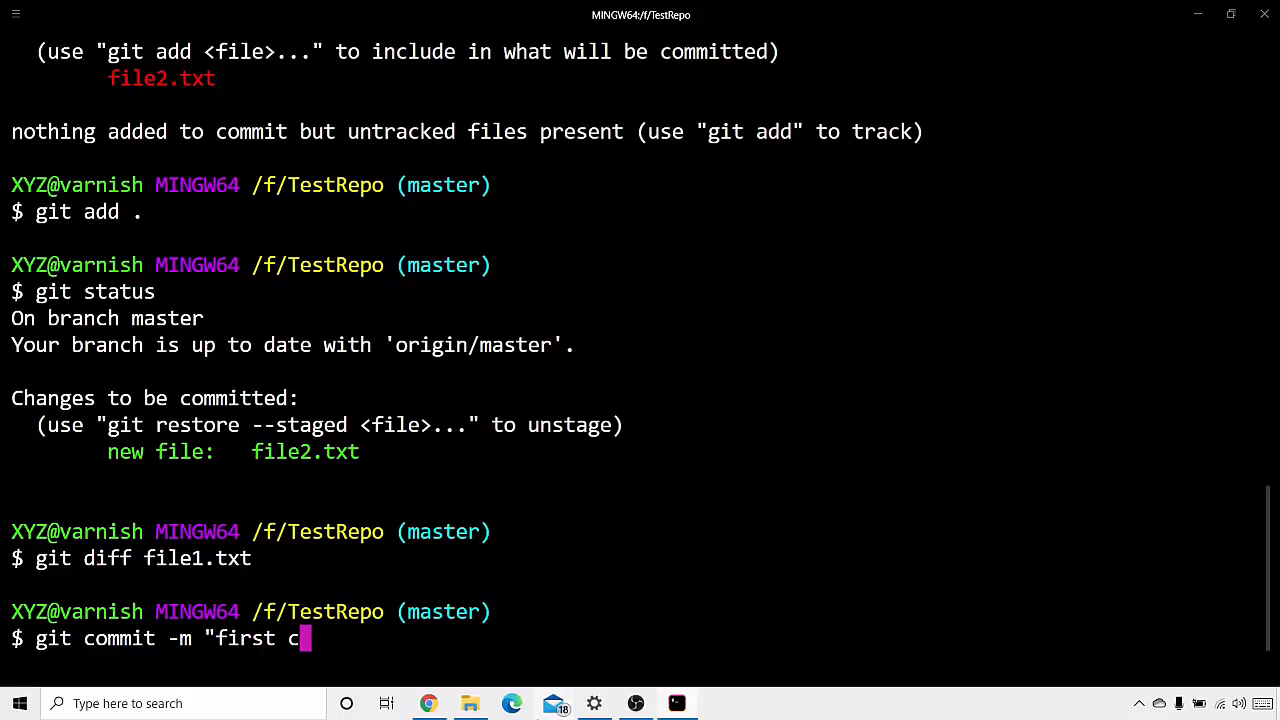
{"action": "type", "text": "ommit\""}
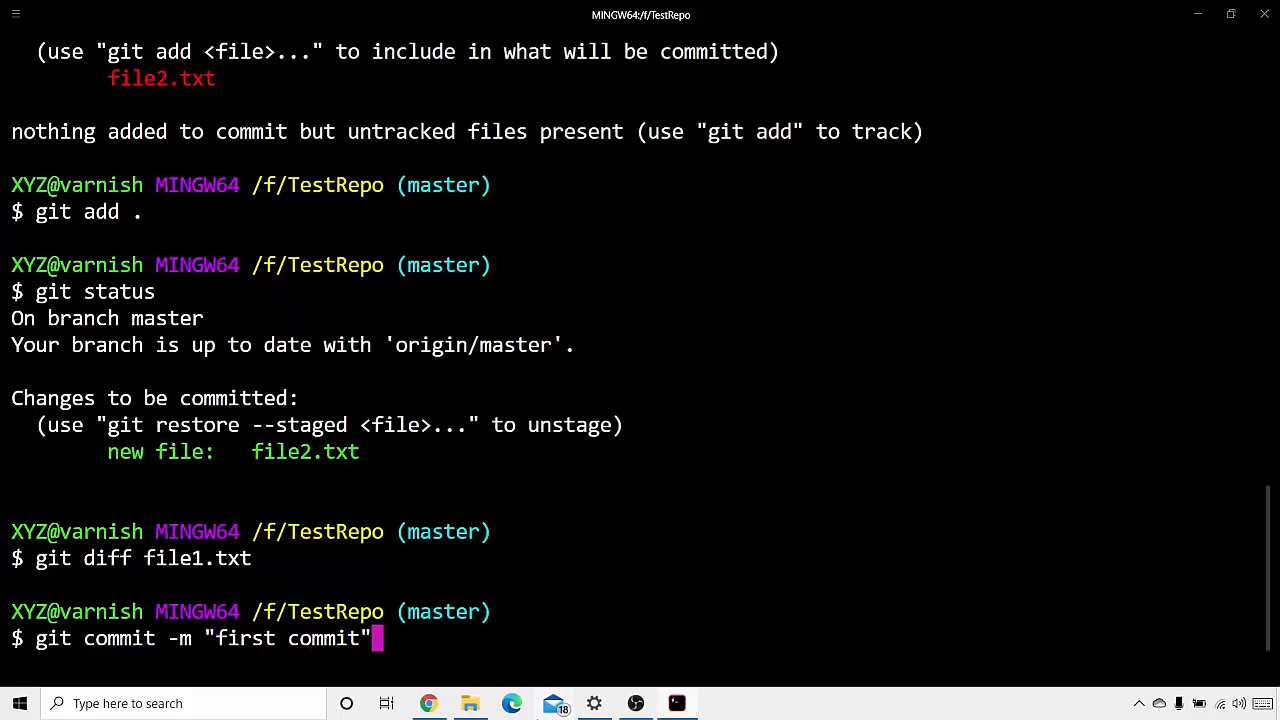
{"action": "key", "text": "Return"}
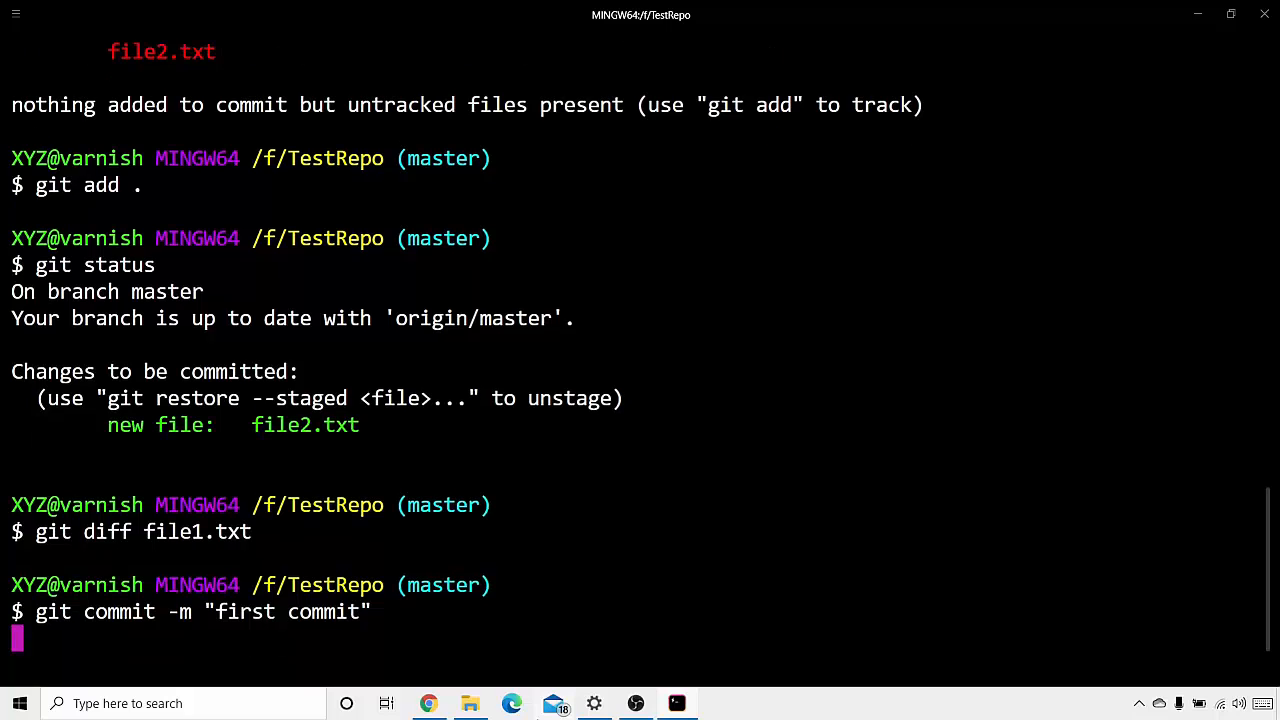
{"action": "key", "text": "Return"}
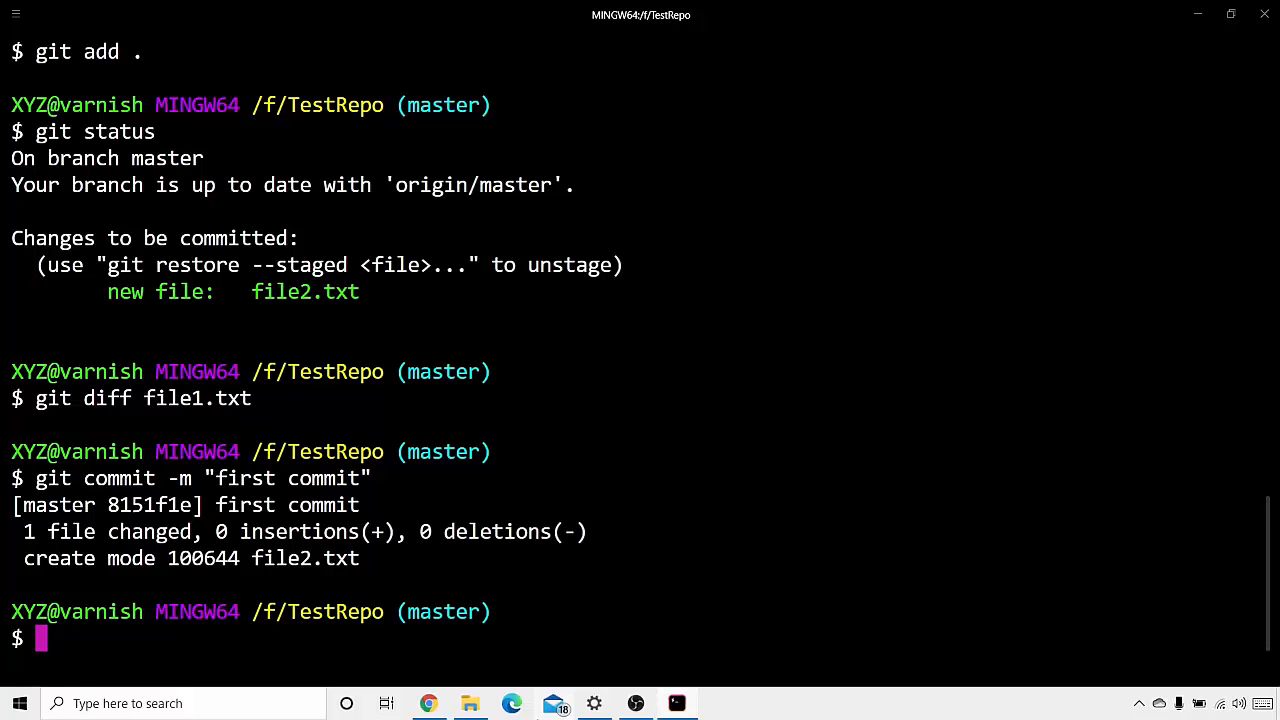
{"action": "mouse_move", "coordinate": [64, 438]}
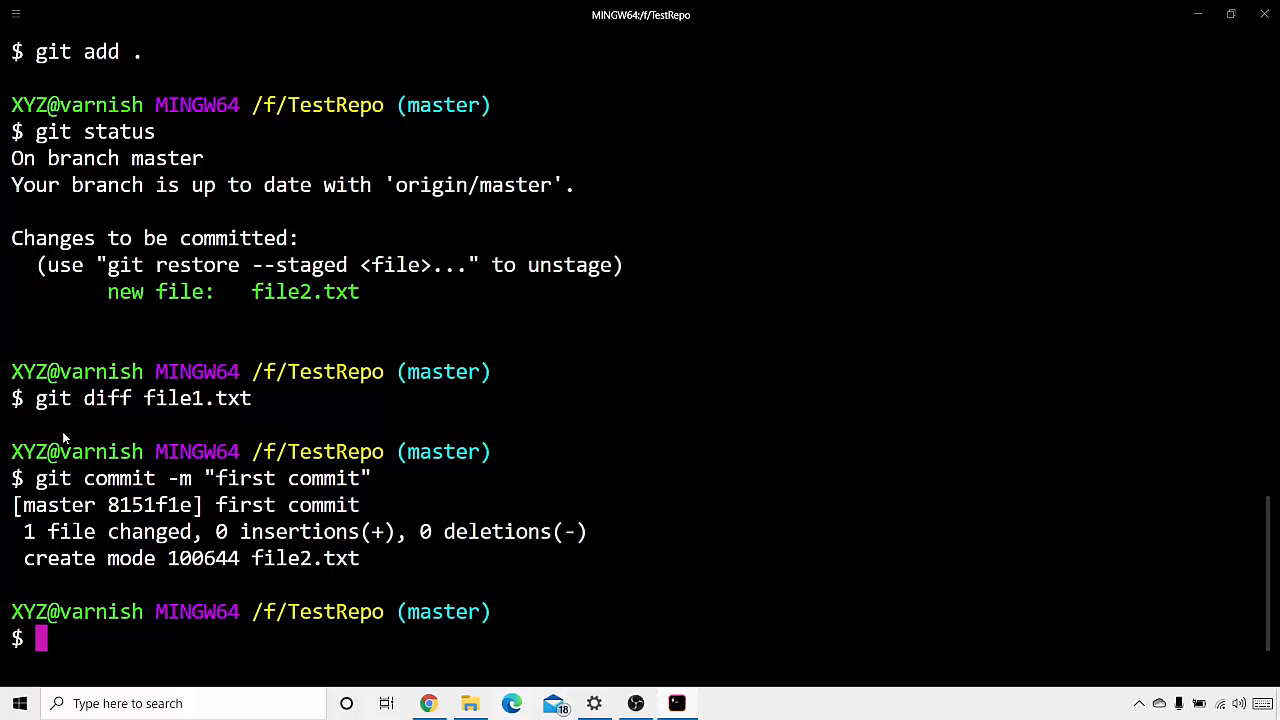
{"action": "scroll", "scroll_direction": "up", "scroll_amount": 3}
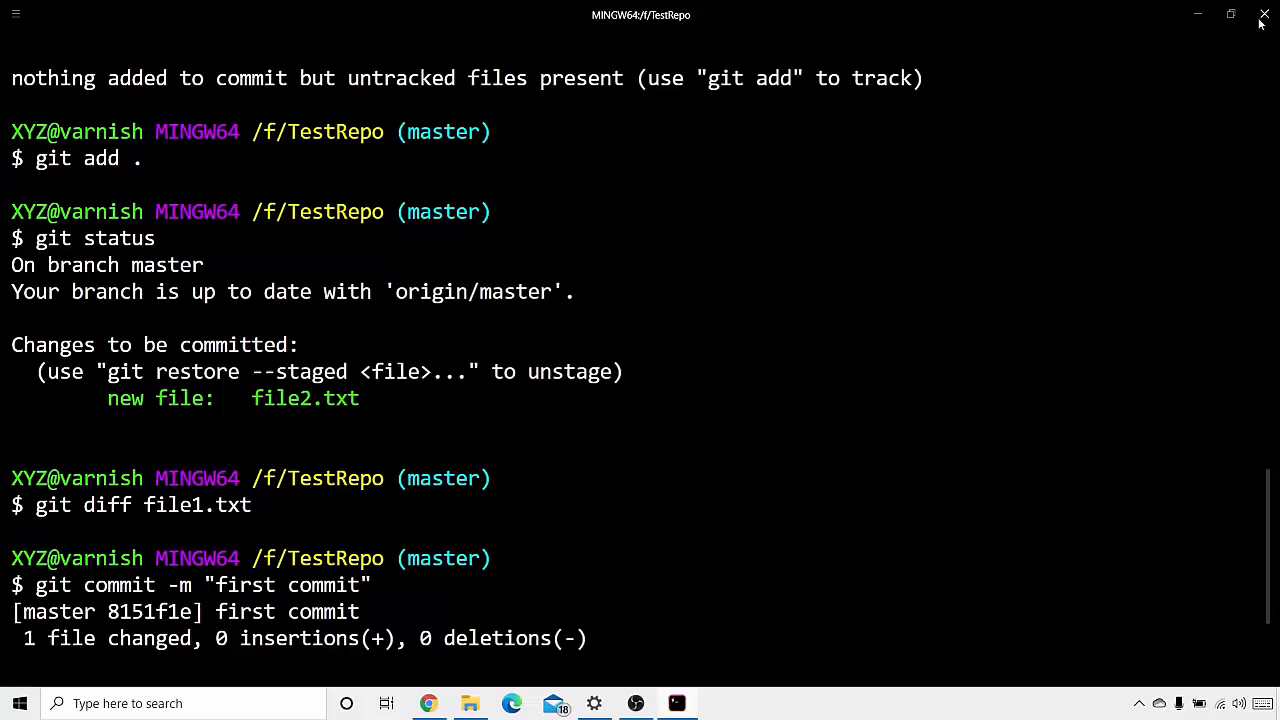
{"action": "mouse_move", "coordinate": [1226, 52]}
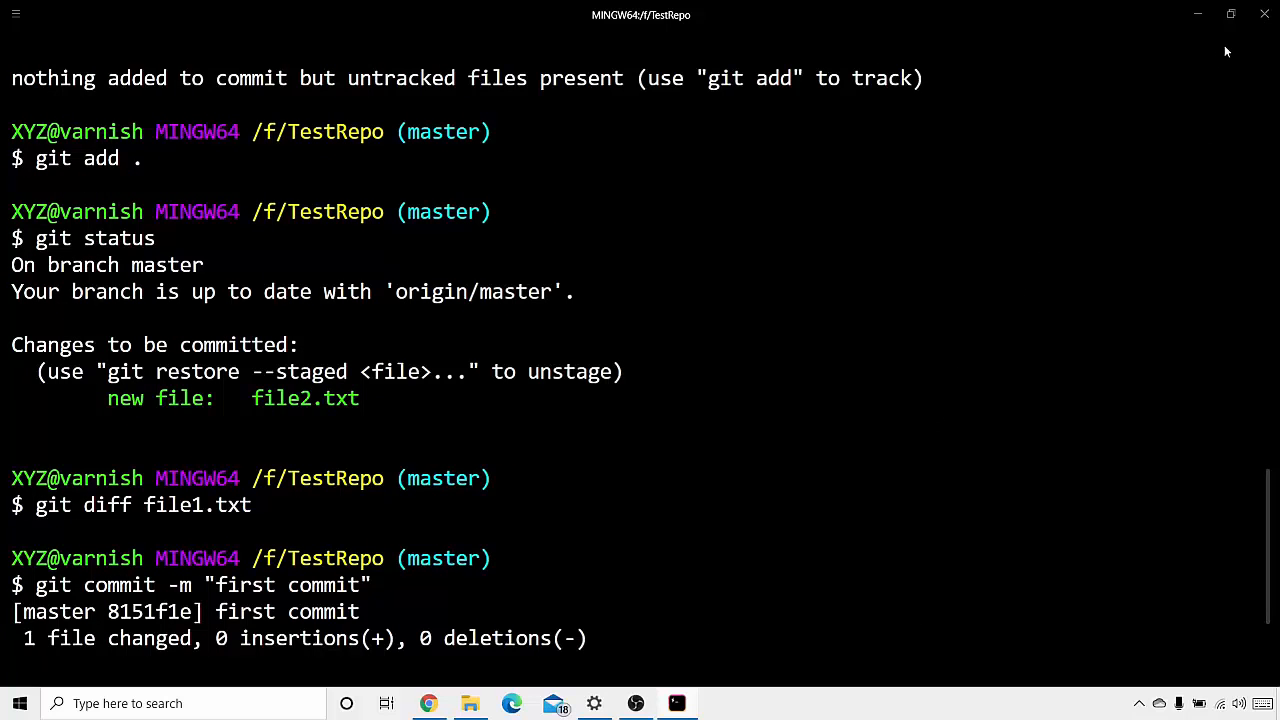